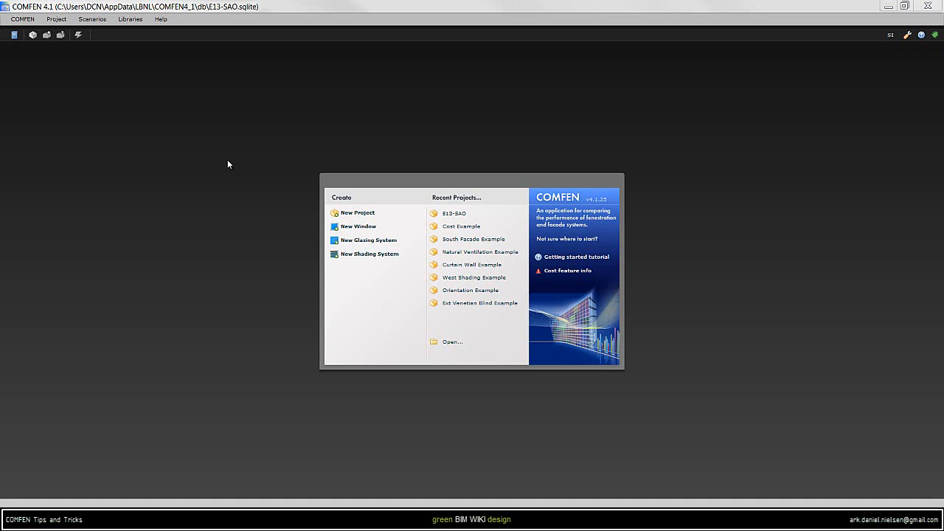
mouse_move(158, 128)
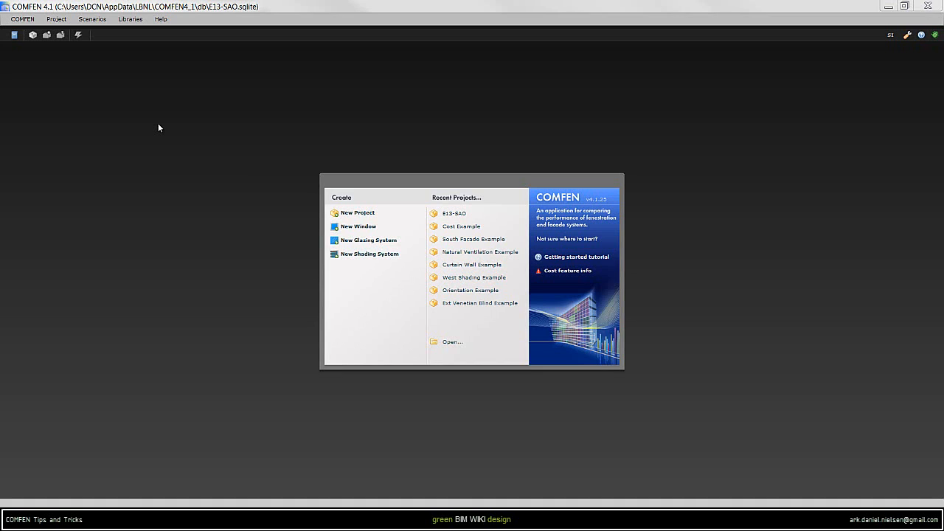
mouse_move(137, 139)
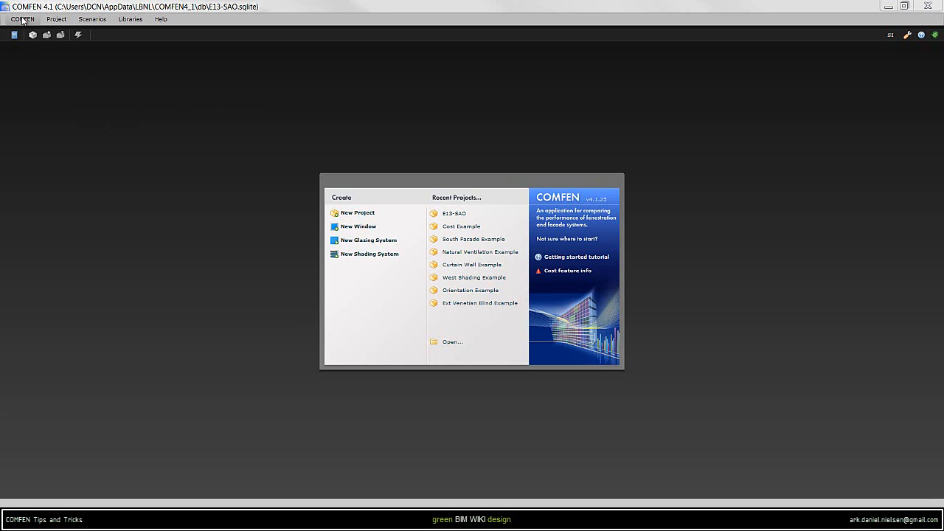
Check the E13-SAO default database path in COMFEN Preferences, then close Preferences.
click(22, 18)
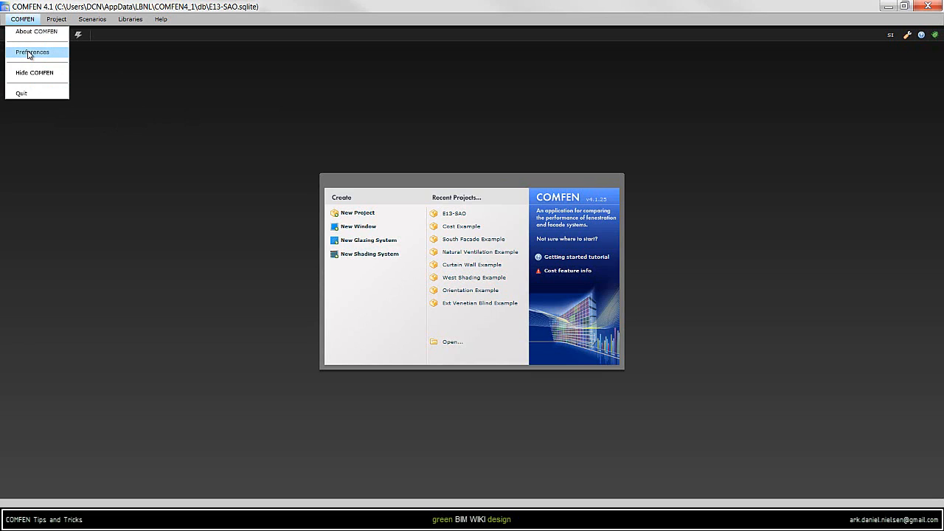
click(32, 52)
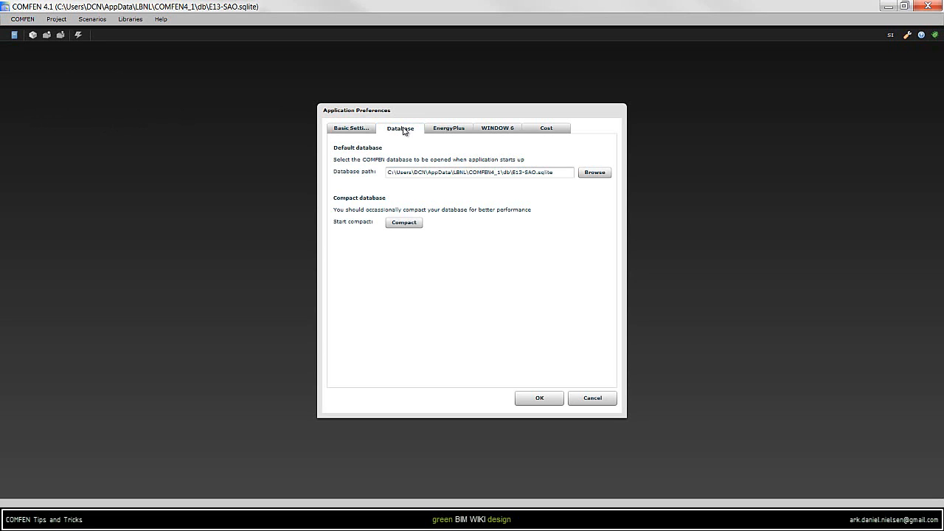
mouse_move(398, 138)
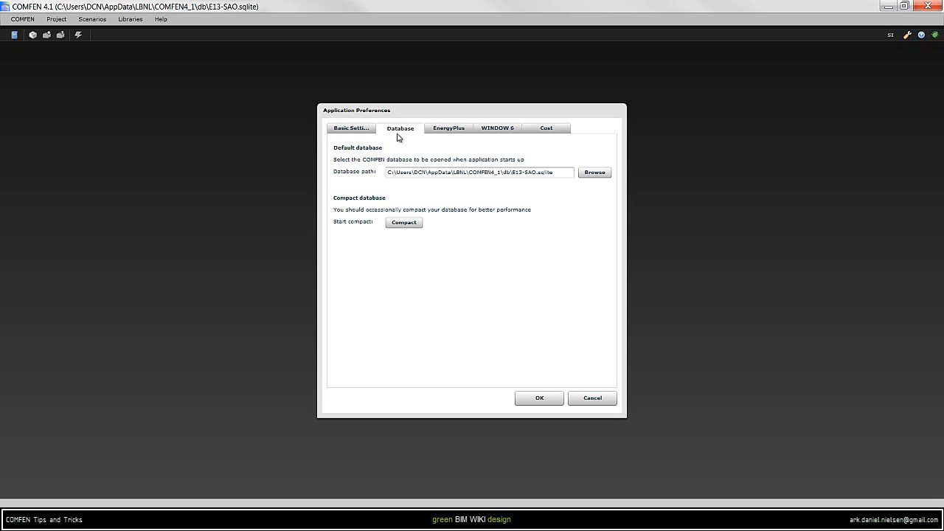
mouse_move(353, 180)
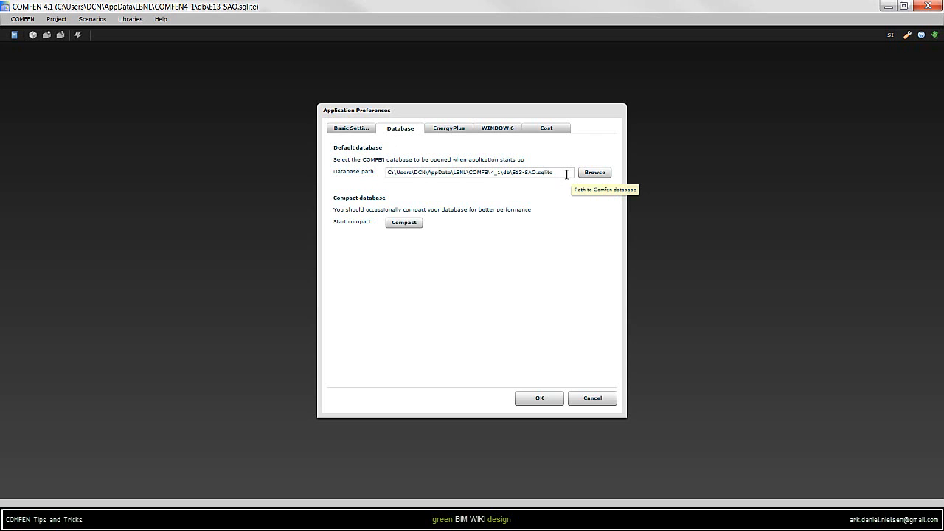
click(594, 172)
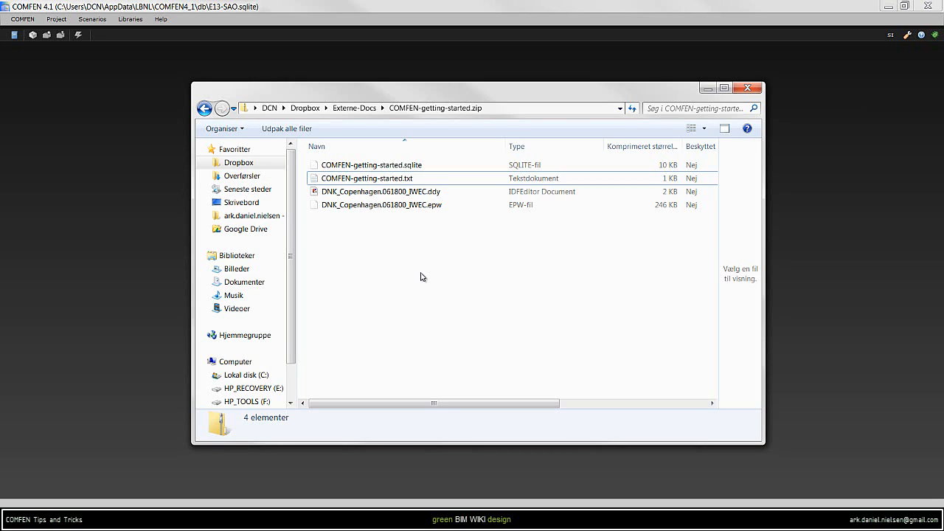
Preview the zip's database, text and Copenhagen weather files, then open COMFEN-getting-started.txt.
click(371, 165)
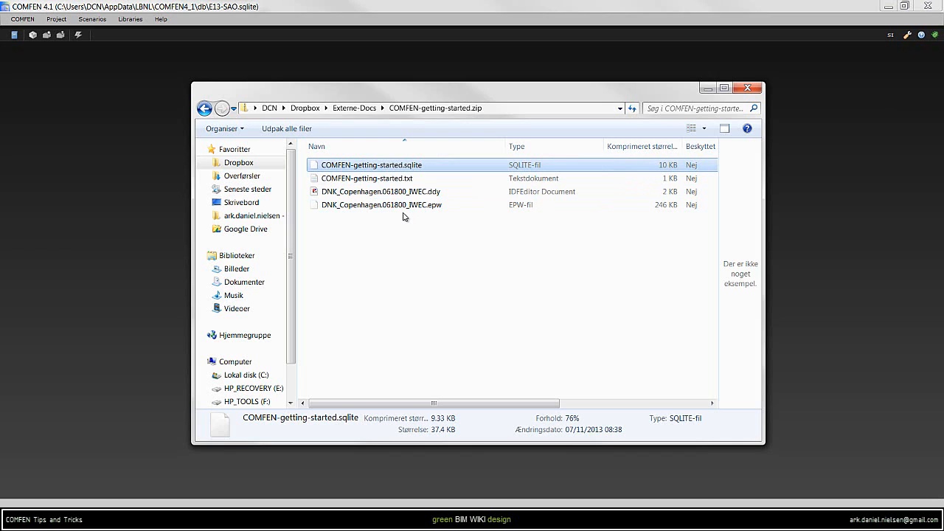
click(366, 178)
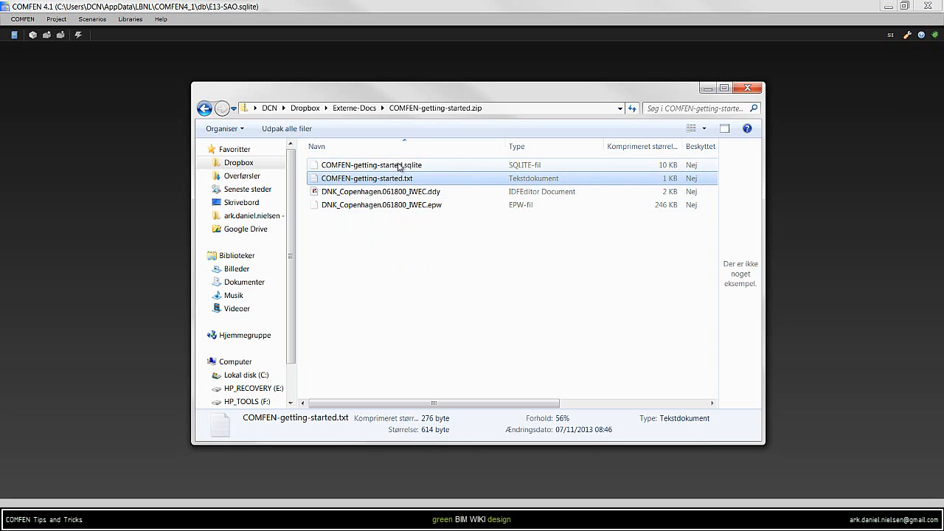
click(371, 165)
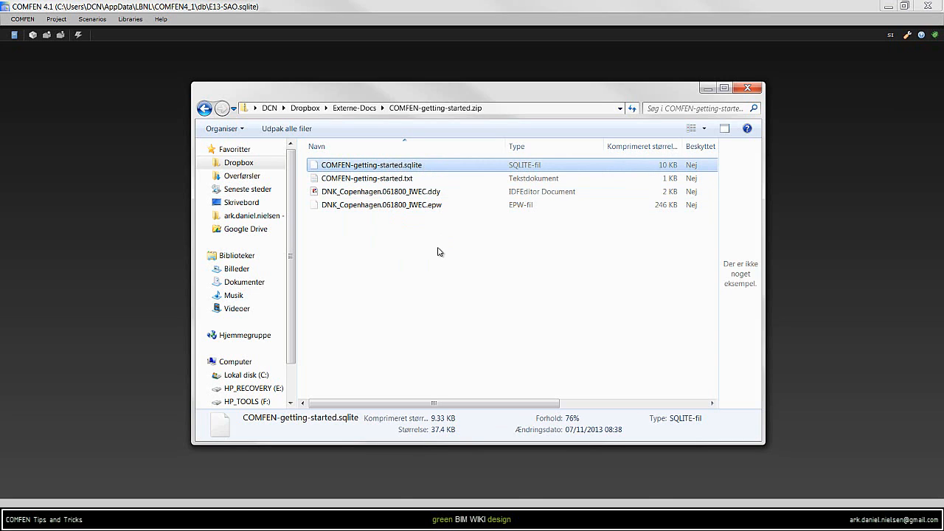
click(382, 204)
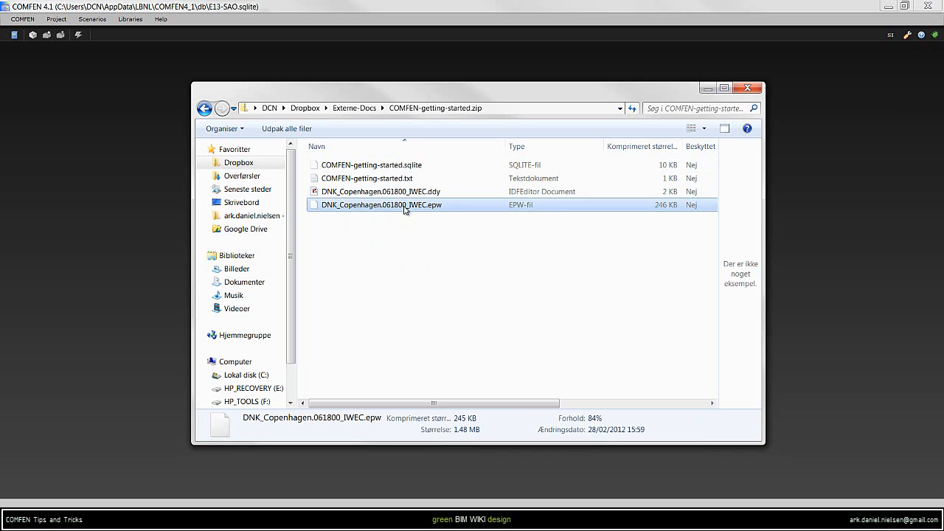
mouse_move(405, 236)
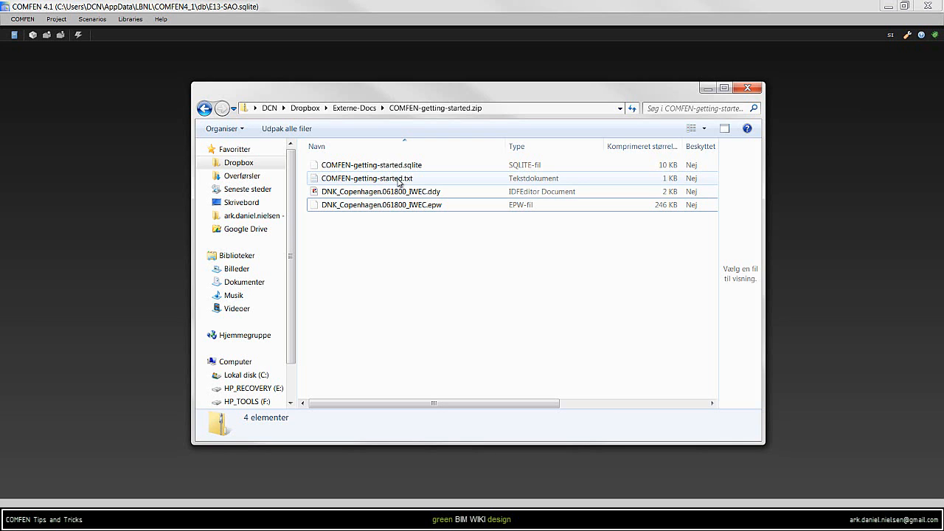
double_click(367, 177)
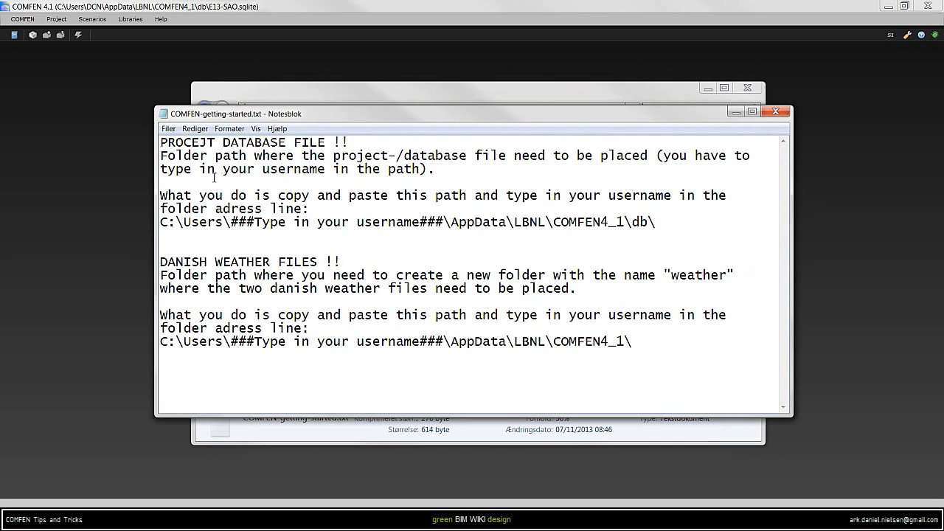
Select the project database folder path line in the Notepad notes.
double_click(266, 142)
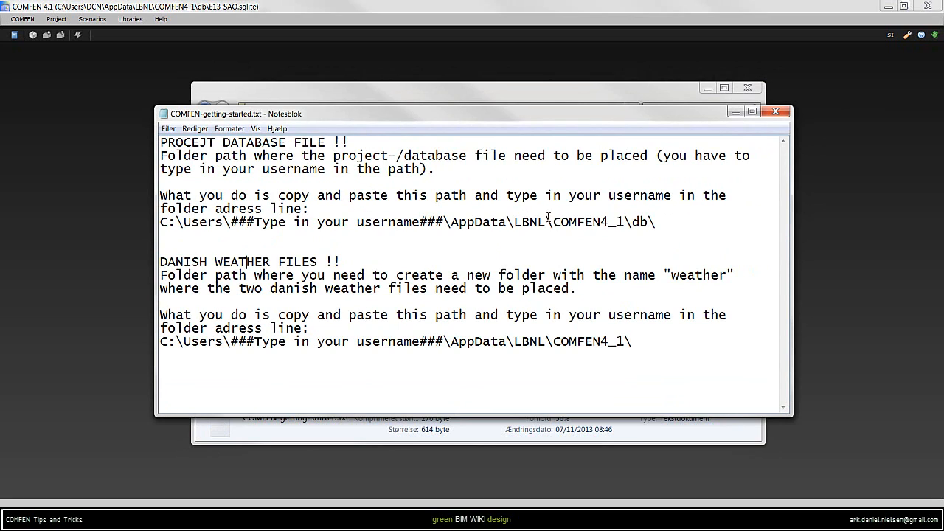
drag(236, 222, 655, 222)
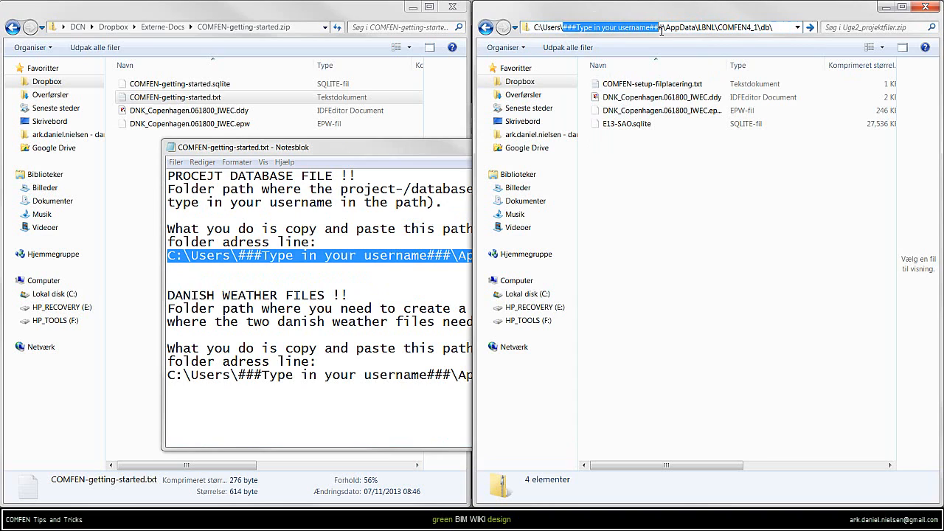
mouse_move(662, 48)
text(DC)
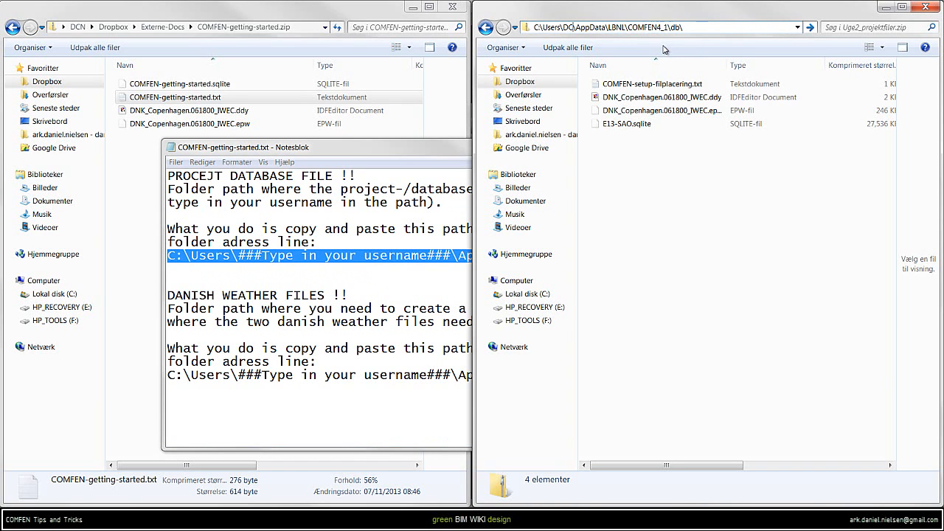
Copy COMFEN-getting-started.sqlite into the COMFEN4_1 db folder and bring the notes back.
click(656, 26)
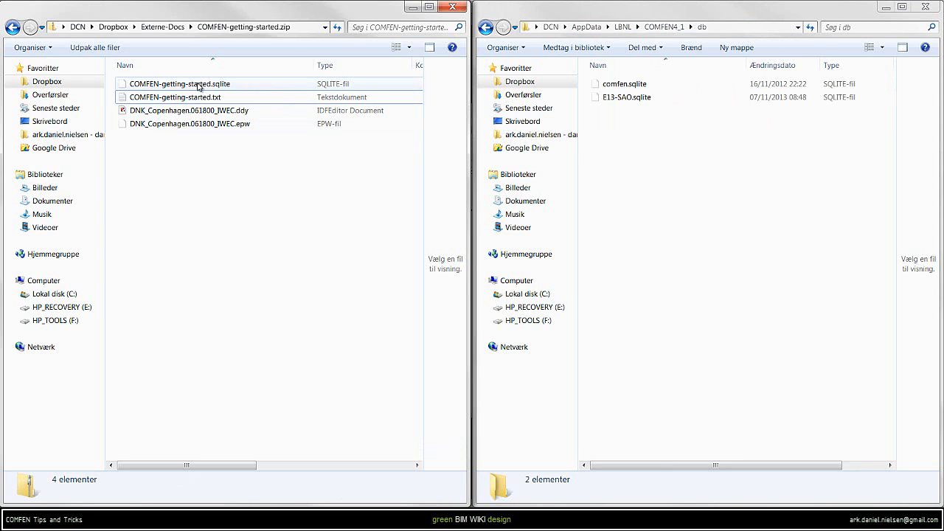
click(179, 83)
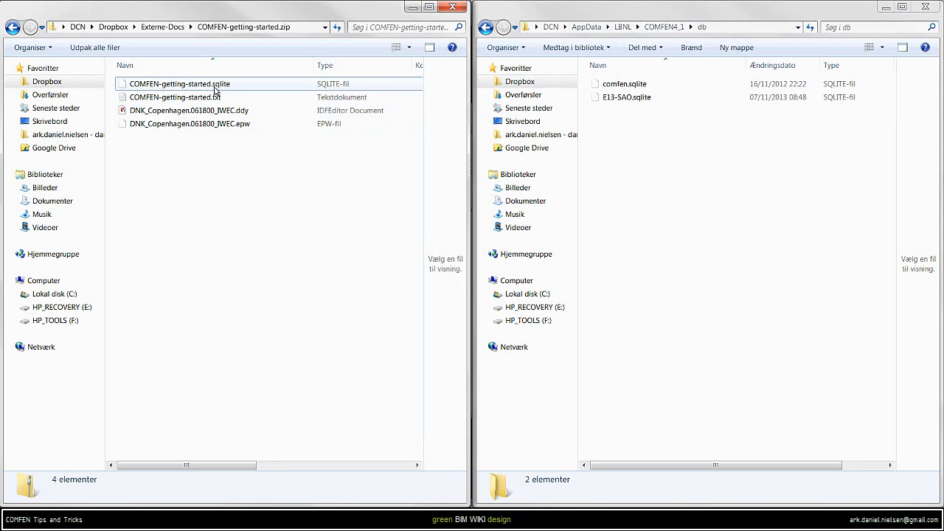
mouse_move(216, 91)
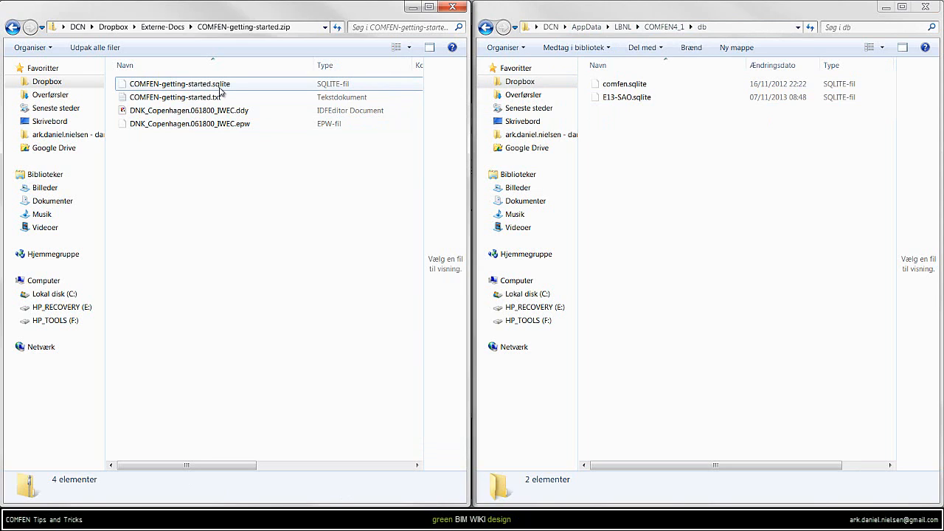
click(177, 83)
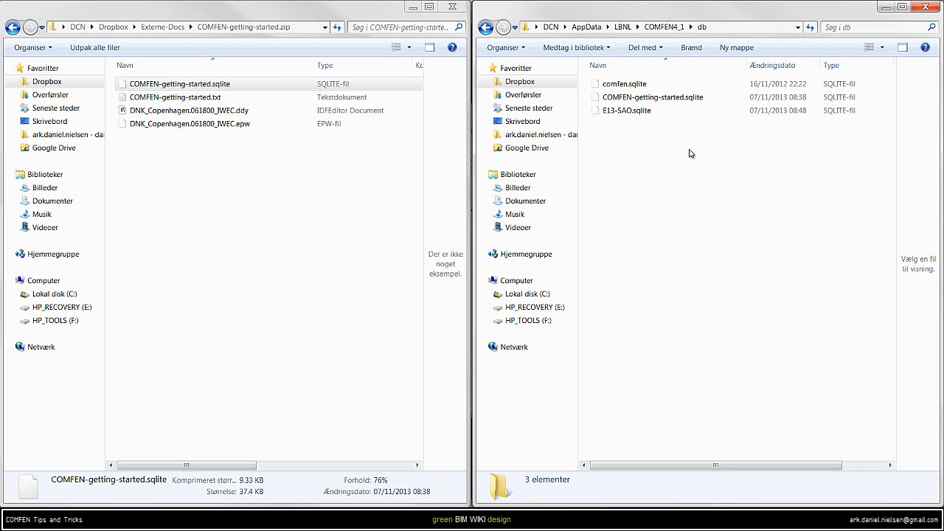
mouse_move(673, 167)
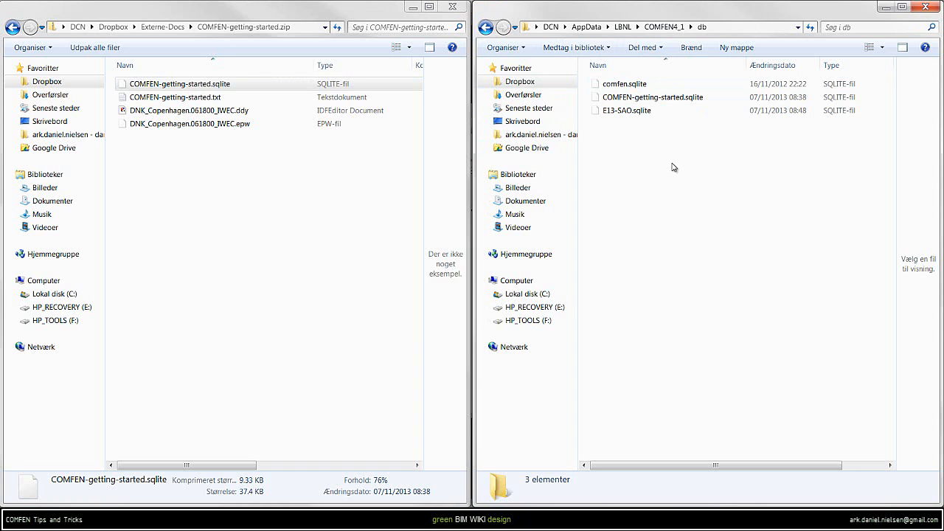
double_click(177, 96)
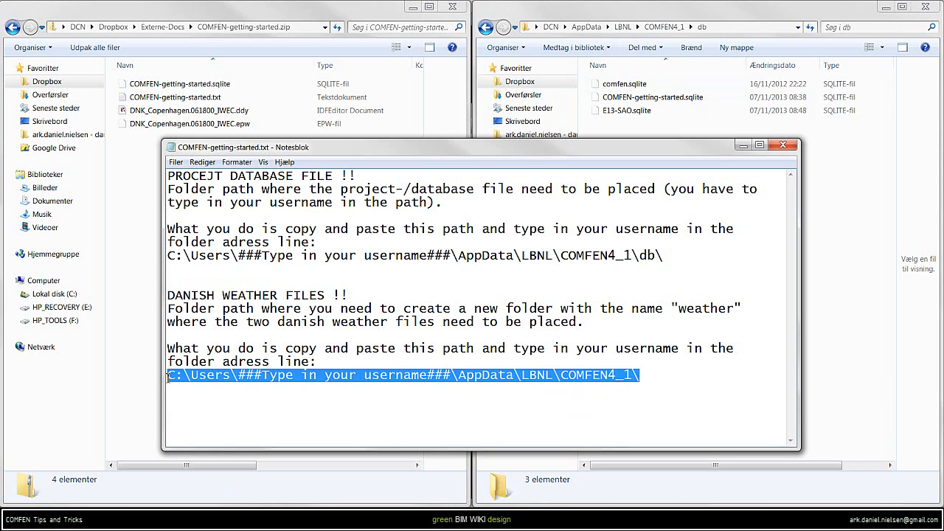
mouse_move(168, 382)
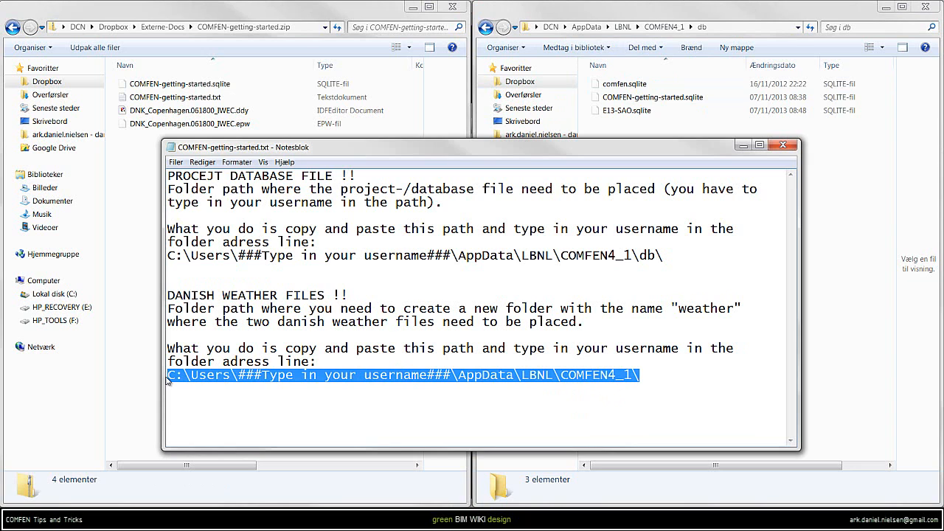
mouse_move(324, 336)
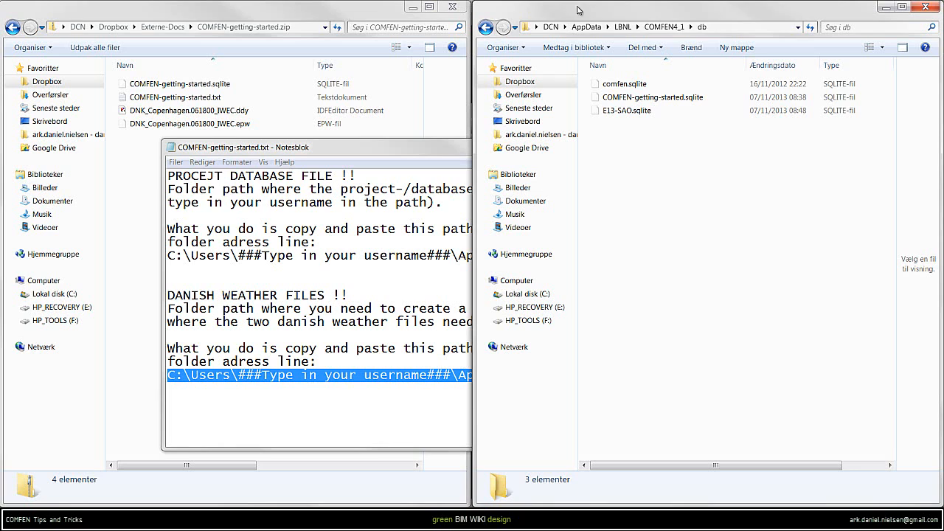
Enter the COMFEN4_1 folder path in the second Explorer's address bar.
click(649, 27)
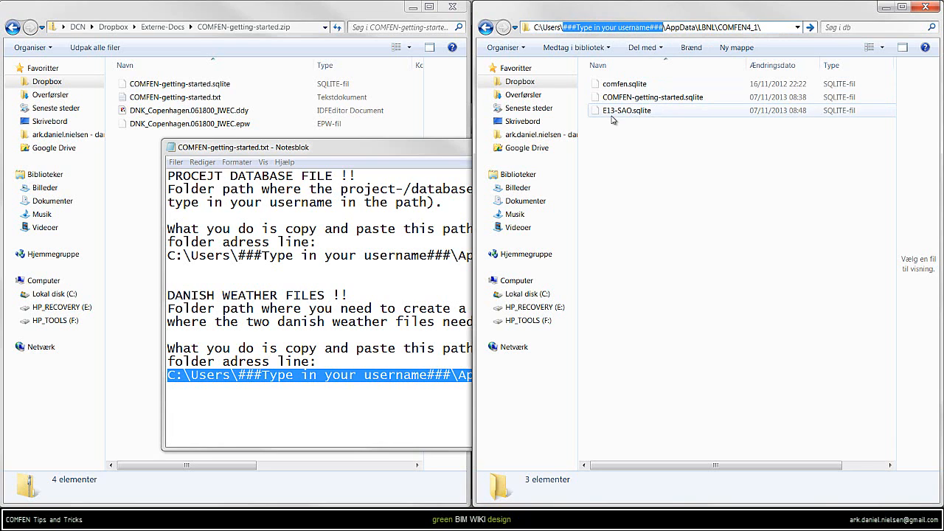
text(D)
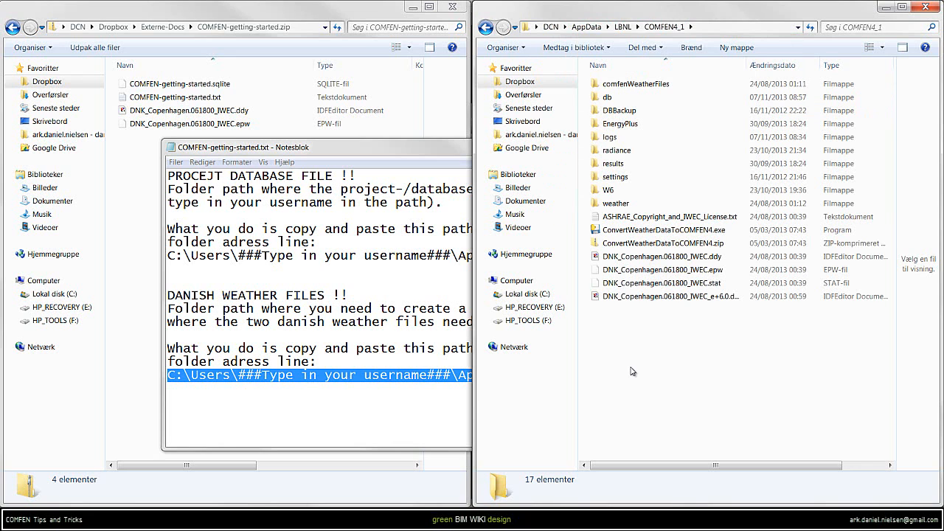
Add a new weather2 folder in COMFEN4_1, then open the weather folder.
click(616, 203)
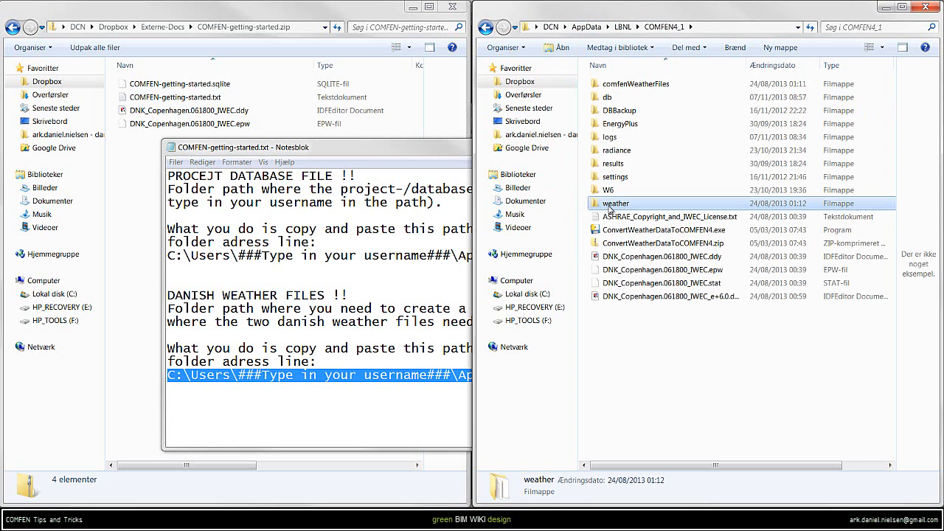
mouse_move(627, 214)
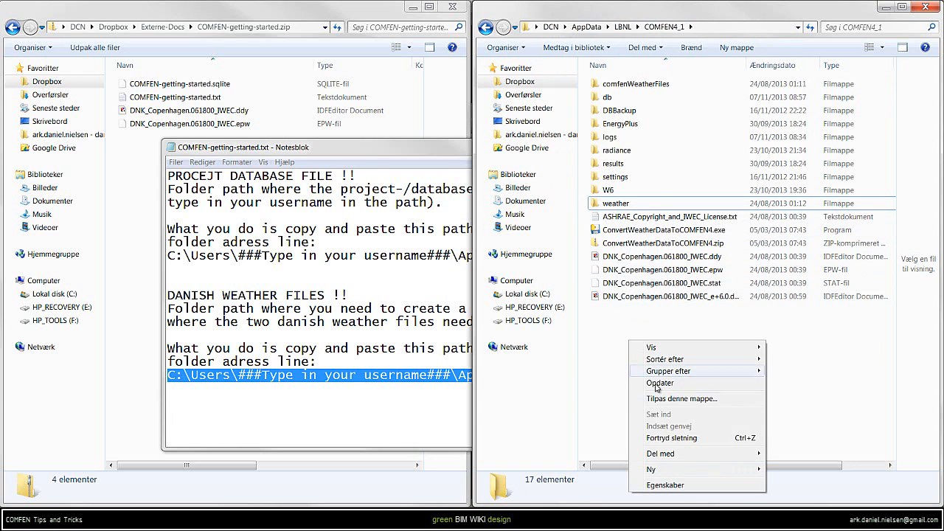
click(651, 470)
text(weather)
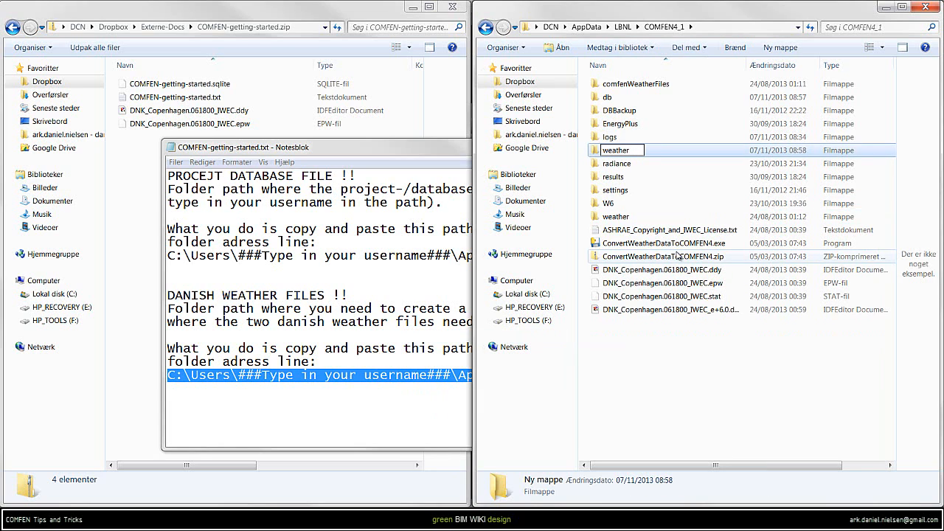
click(615, 149)
text(2)
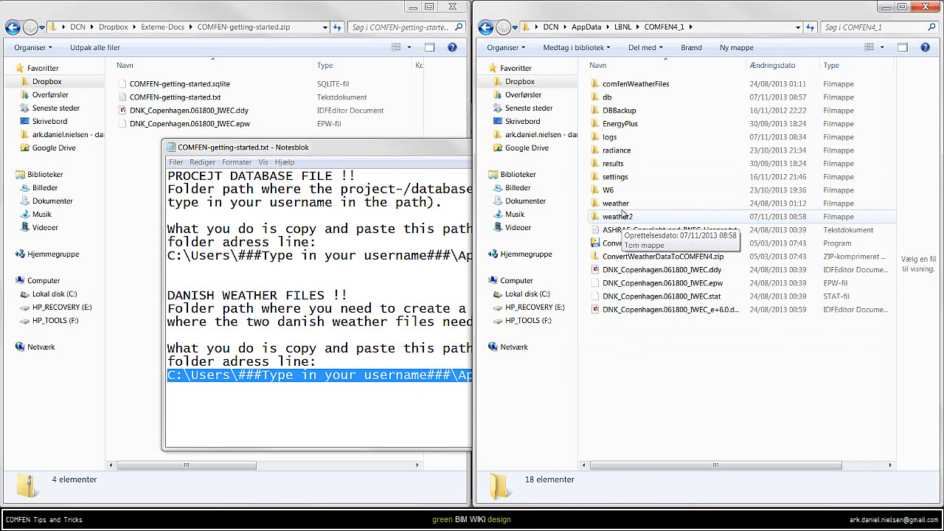
double_click(615, 203)
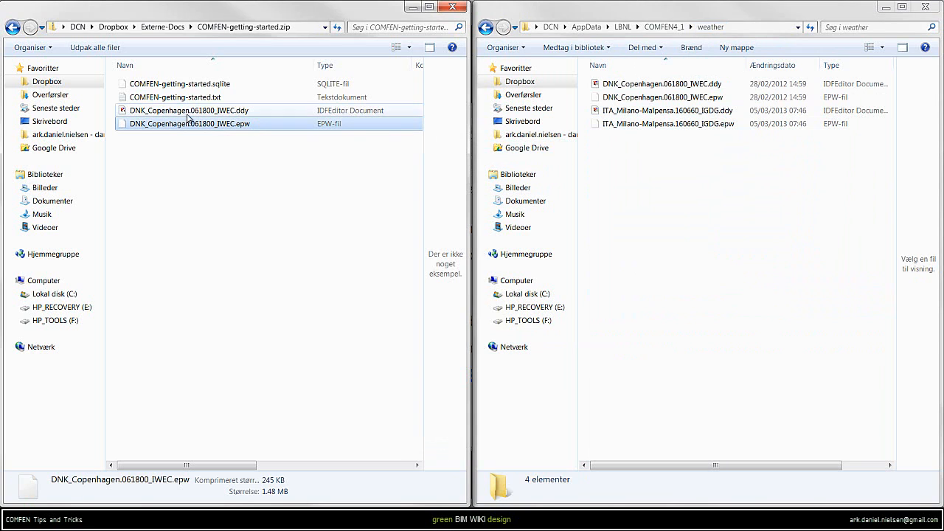
click(188, 110)
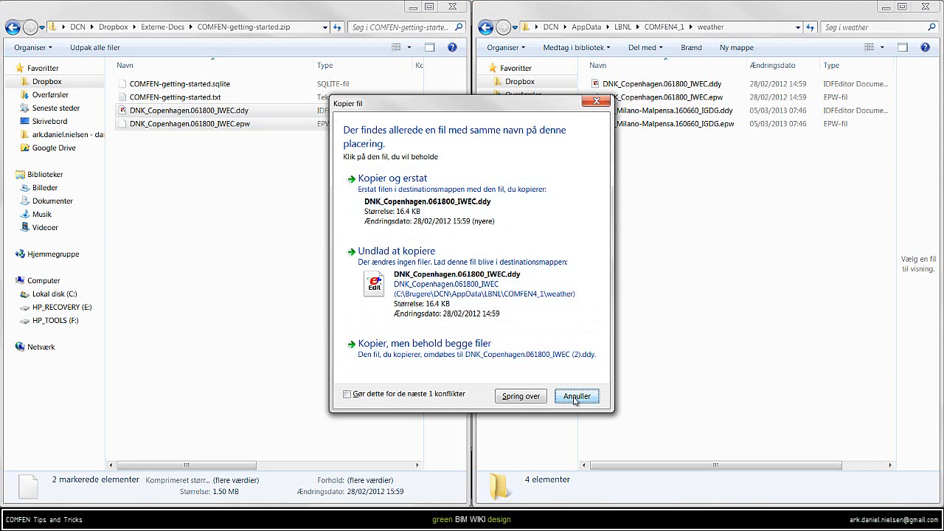
click(577, 396)
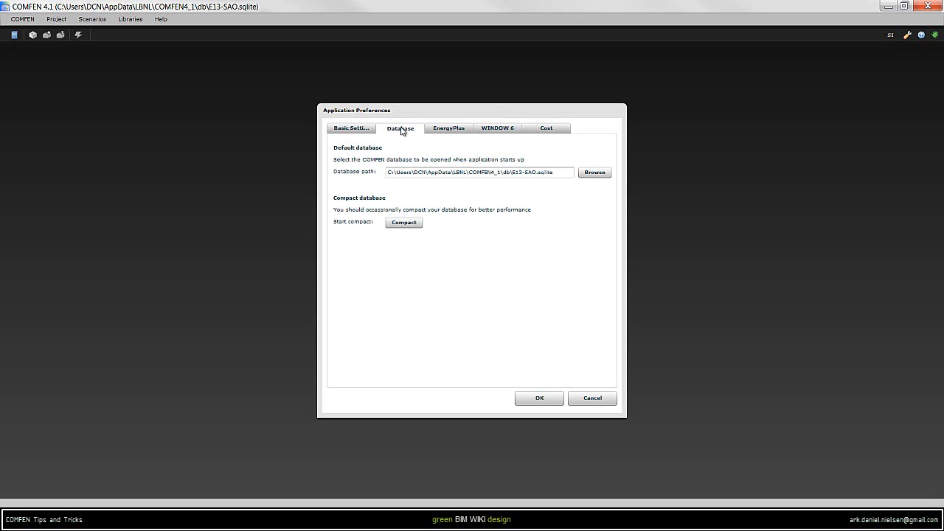
mouse_move(22, 74)
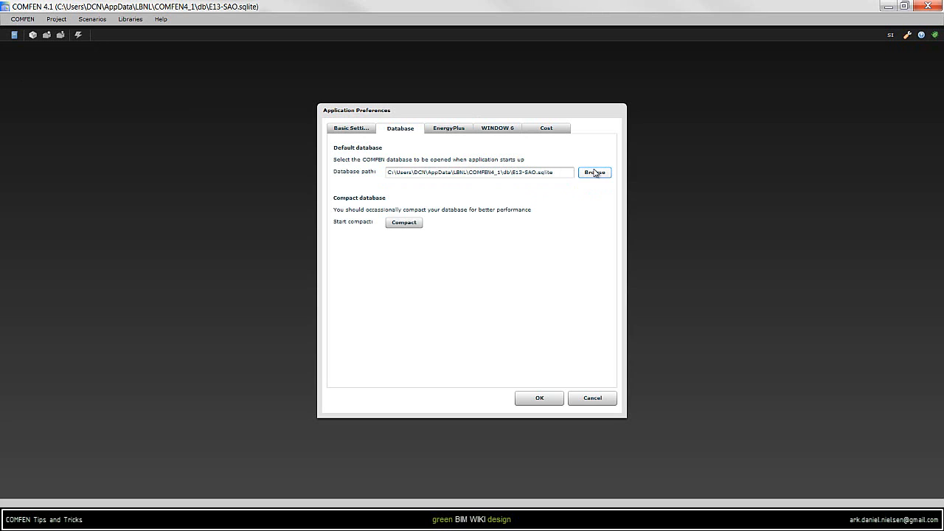
mouse_move(561, 172)
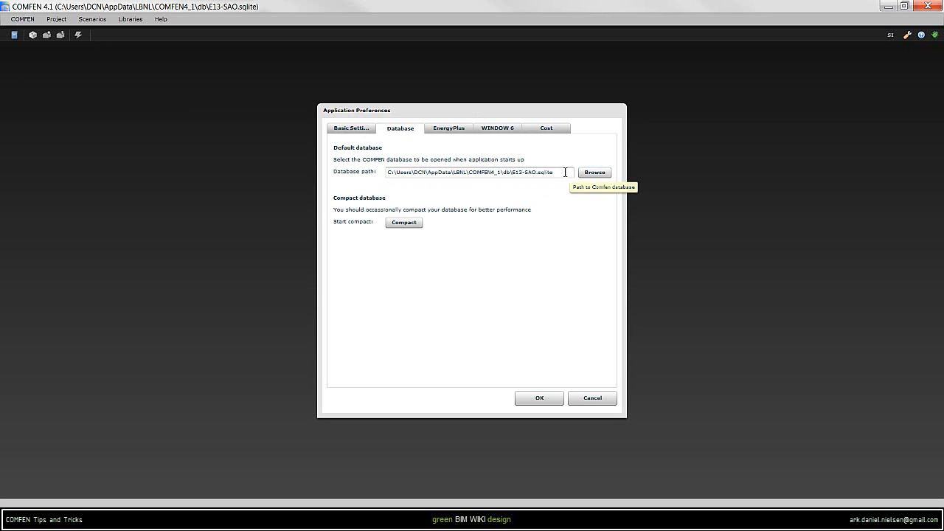
Browse for a new startup database file from the Database path setting.
click(594, 172)
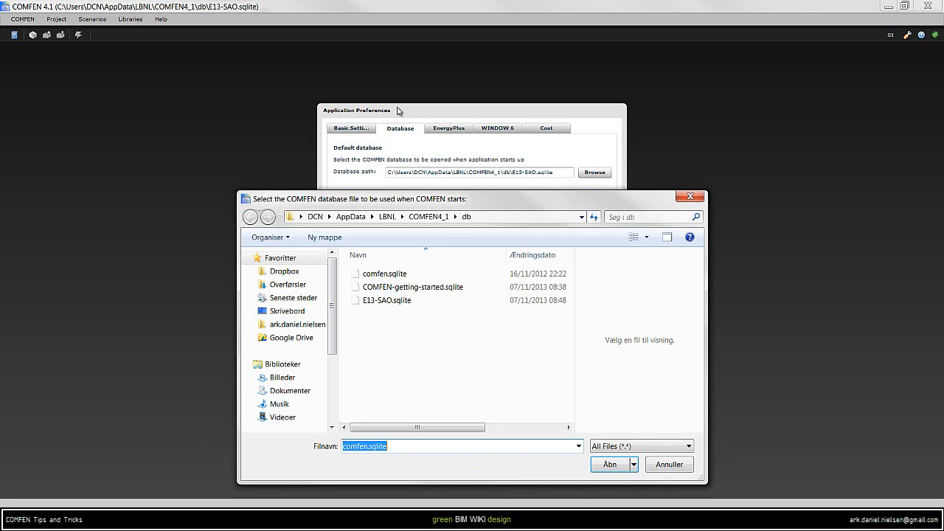
Choose COMFEN-getting-started.sqlite as startup database, acknowledge the notice, and save preferences.
click(487, 216)
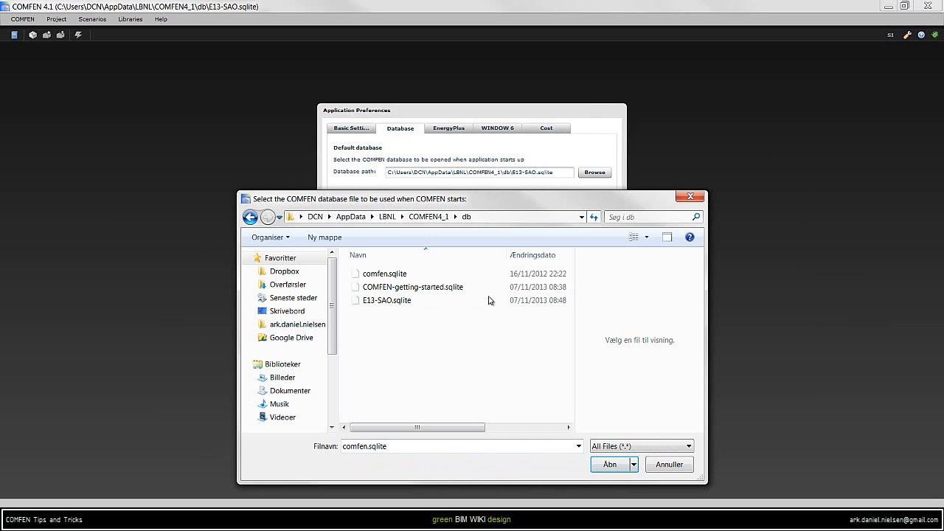
click(412, 287)
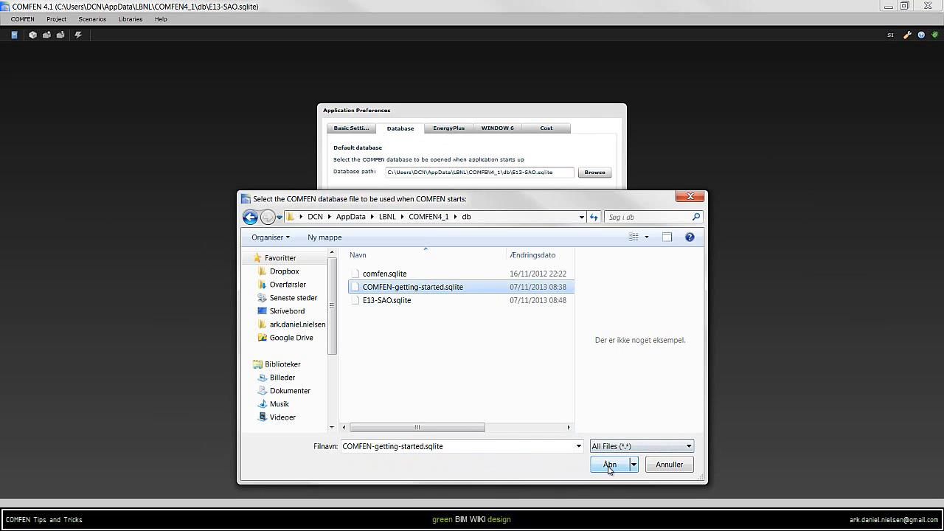
click(608, 464)
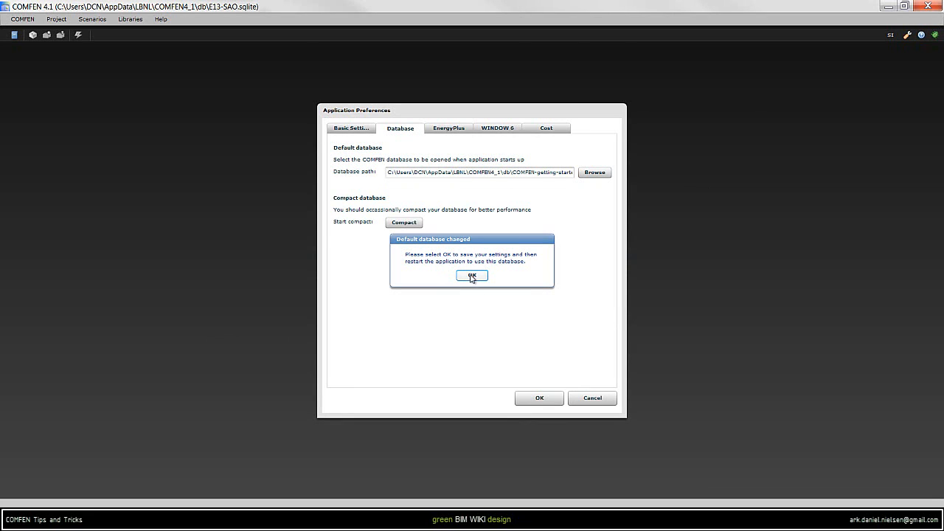
click(472, 275)
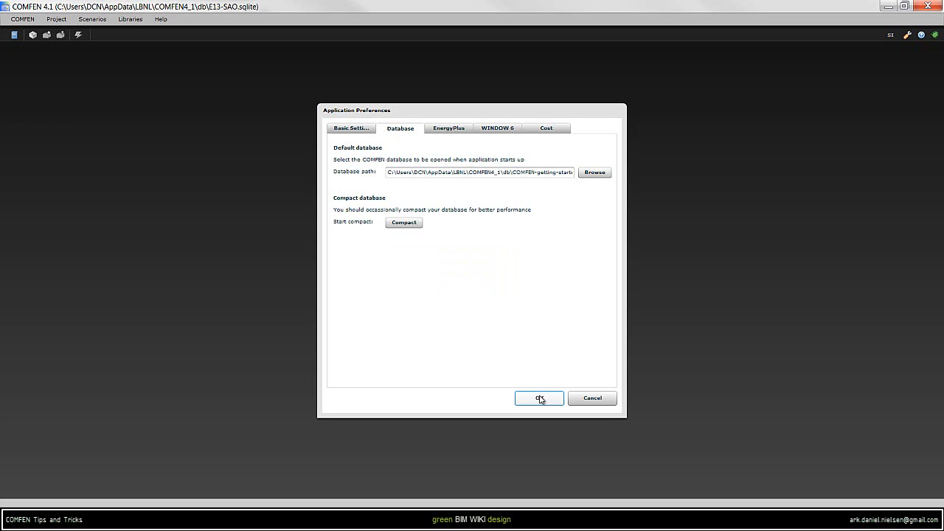
click(539, 398)
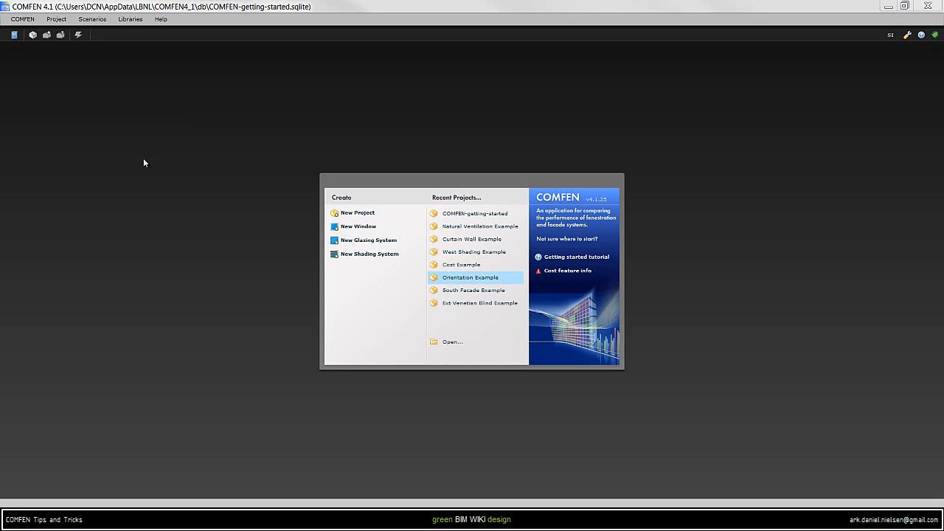
mouse_move(498, 123)
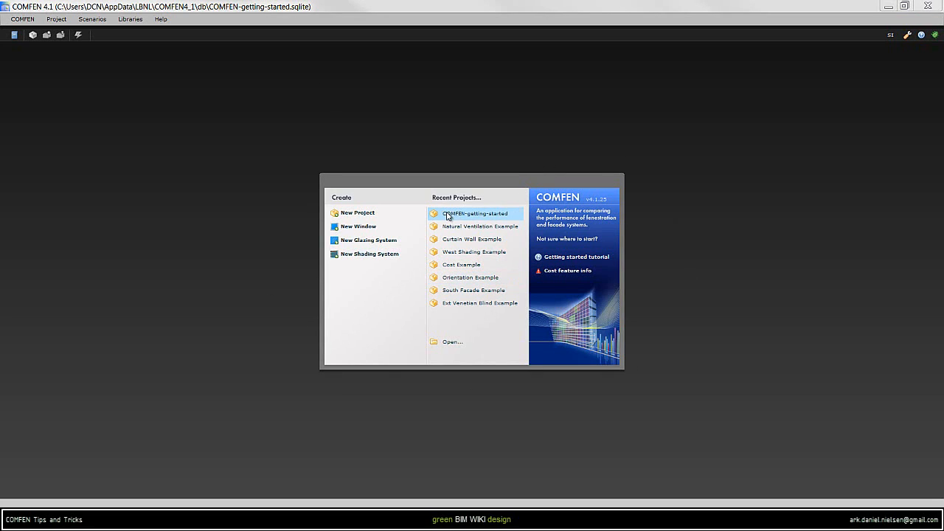
mouse_move(487, 221)
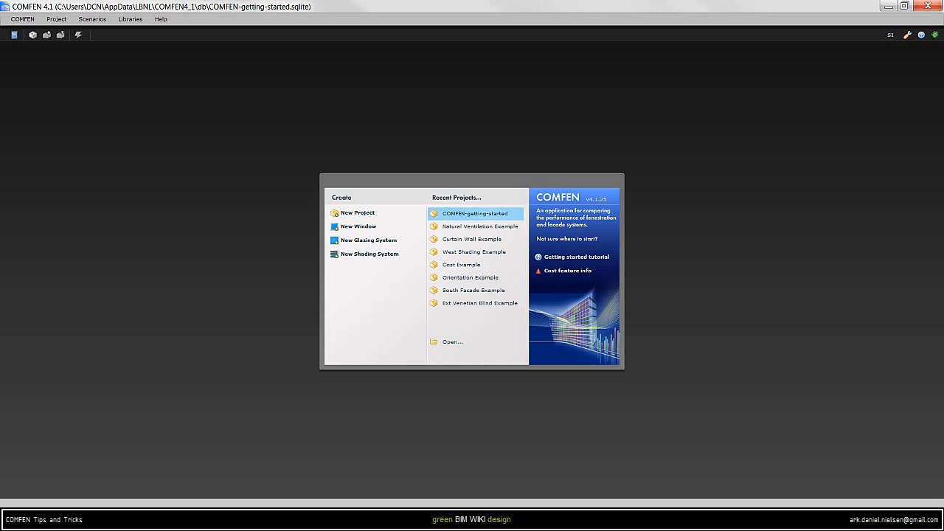
Open the COMFEN-getting-started project from Recent Projects.
double_click(476, 214)
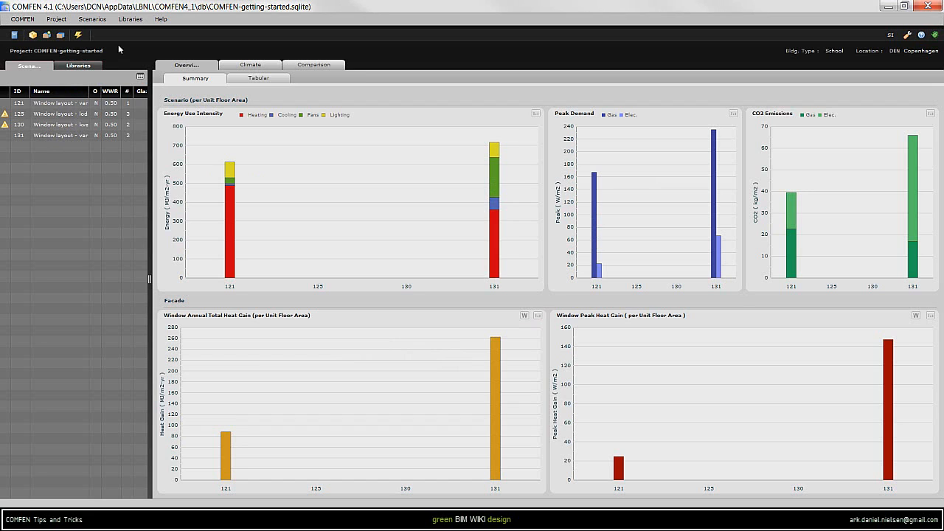
Open the component library view and inspect several DK Ext Heavy wall constructions.
click(129, 19)
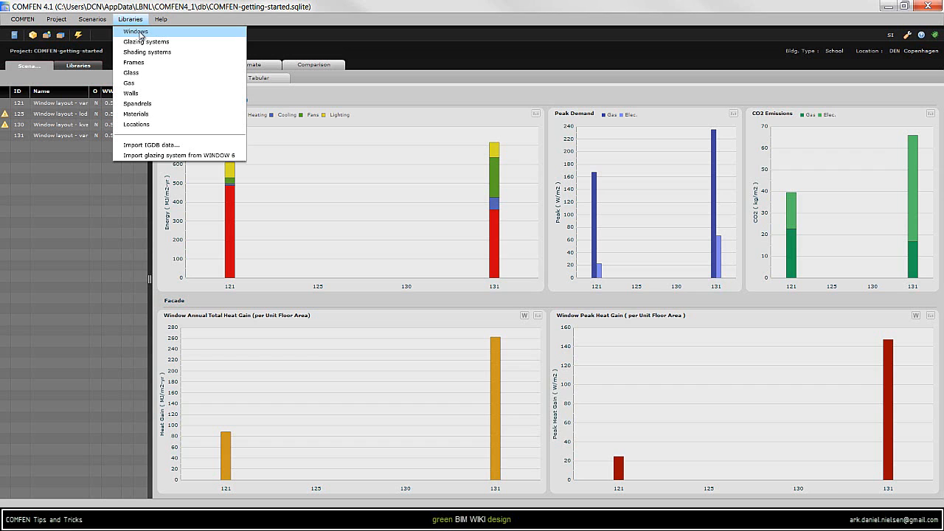
click(130, 93)
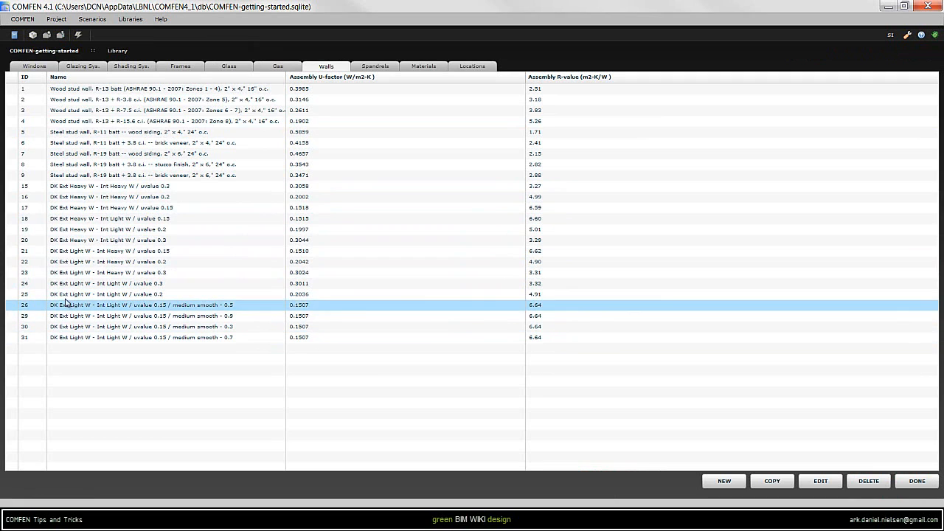
click(107, 240)
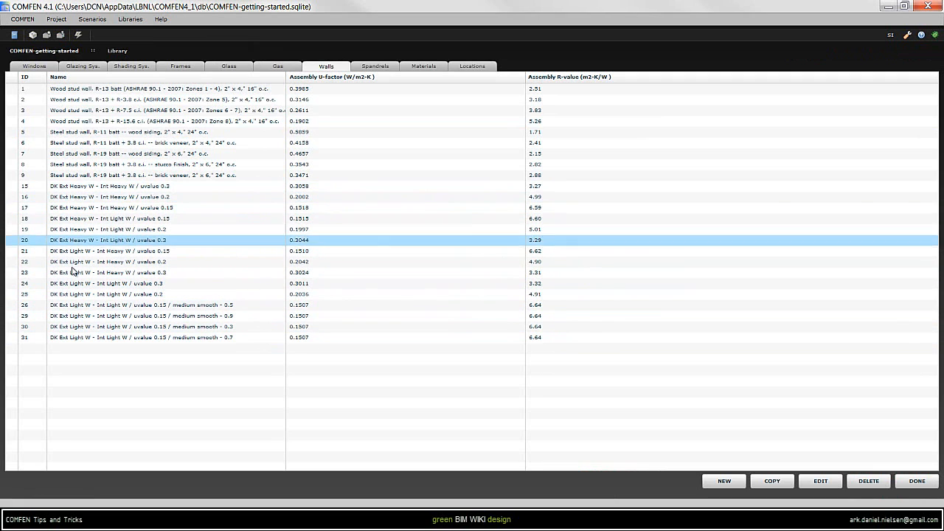
click(96, 185)
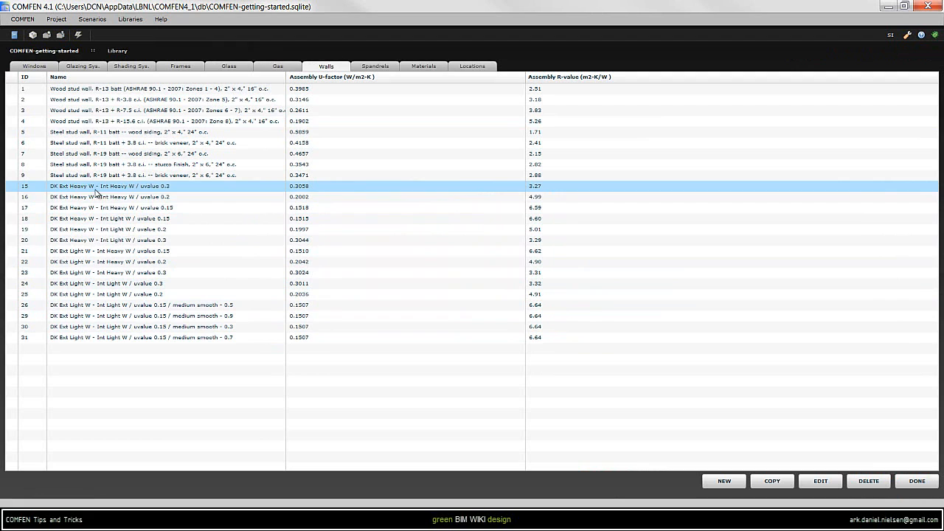
mouse_move(112, 191)
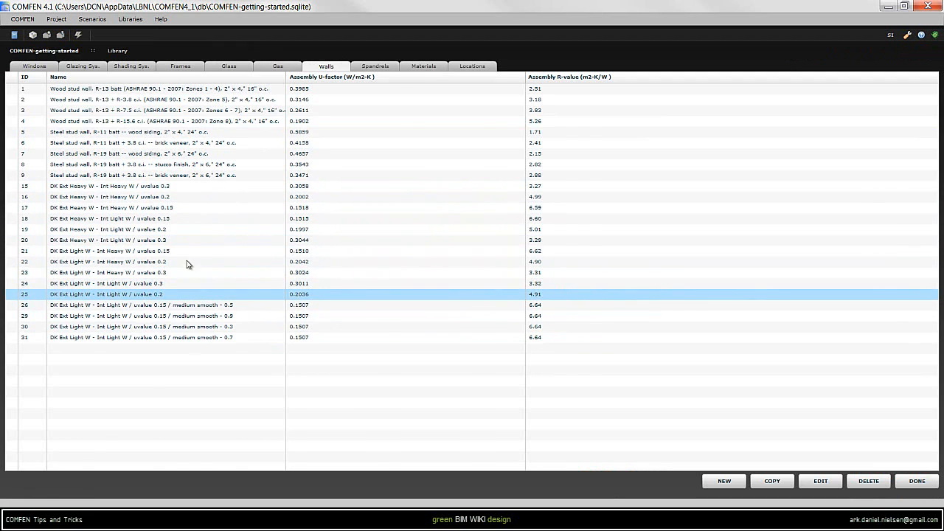
click(34, 67)
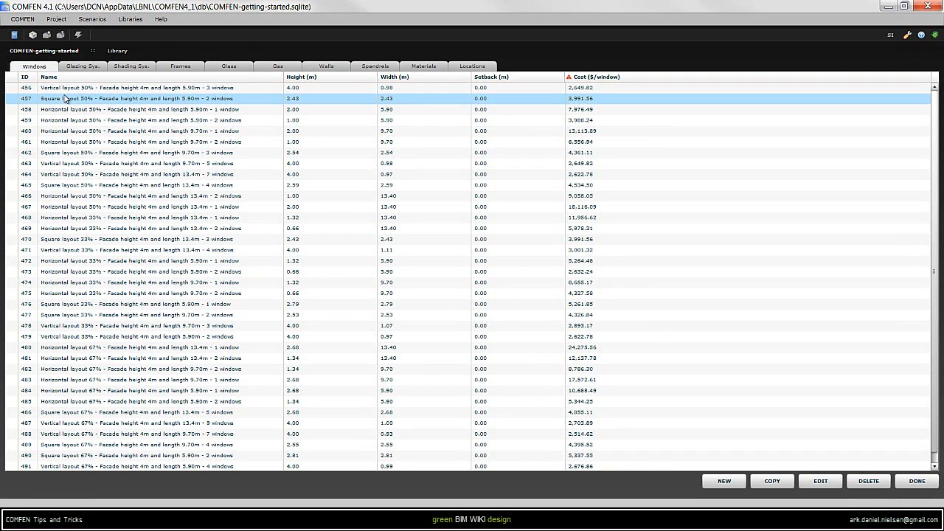
Select the two-window horizontal 50% layout, then the DK 4 Double Low E Clear (Argon) glazing.
click(148, 87)
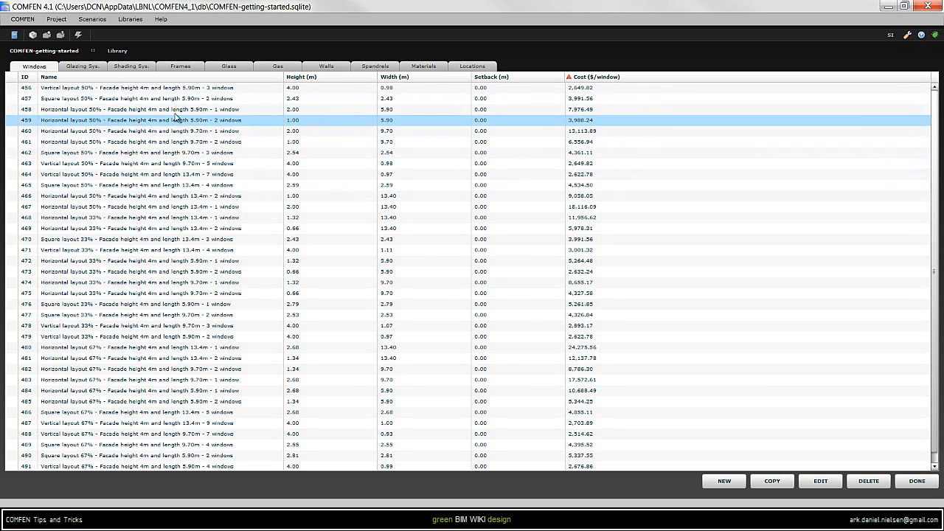
click(82, 66)
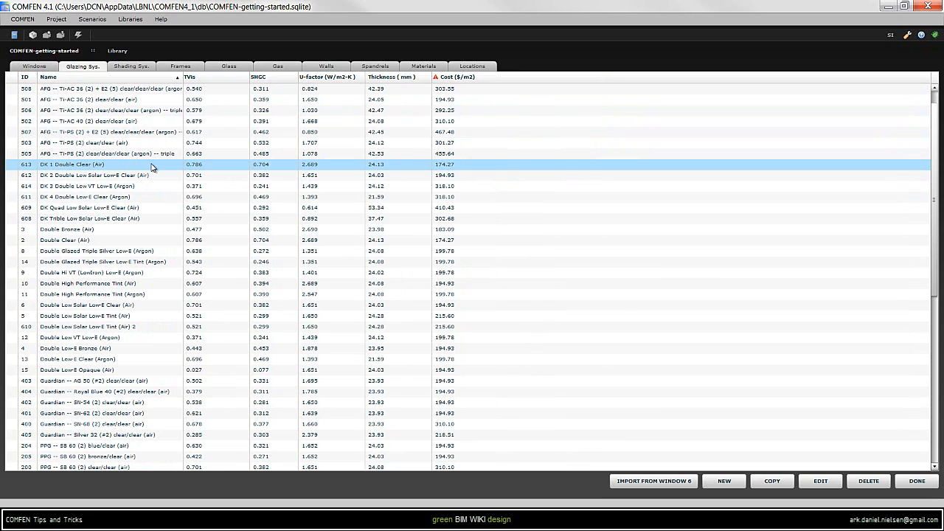
mouse_move(155, 168)
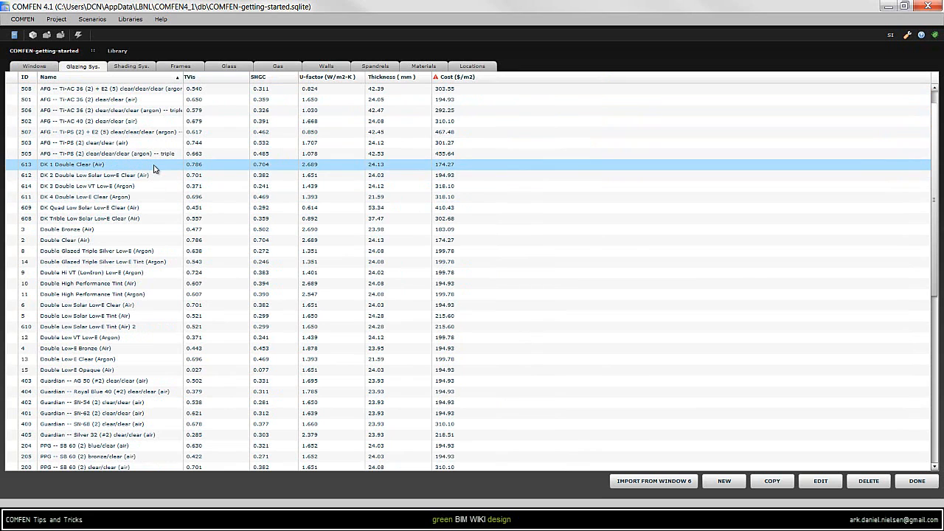
click(96, 175)
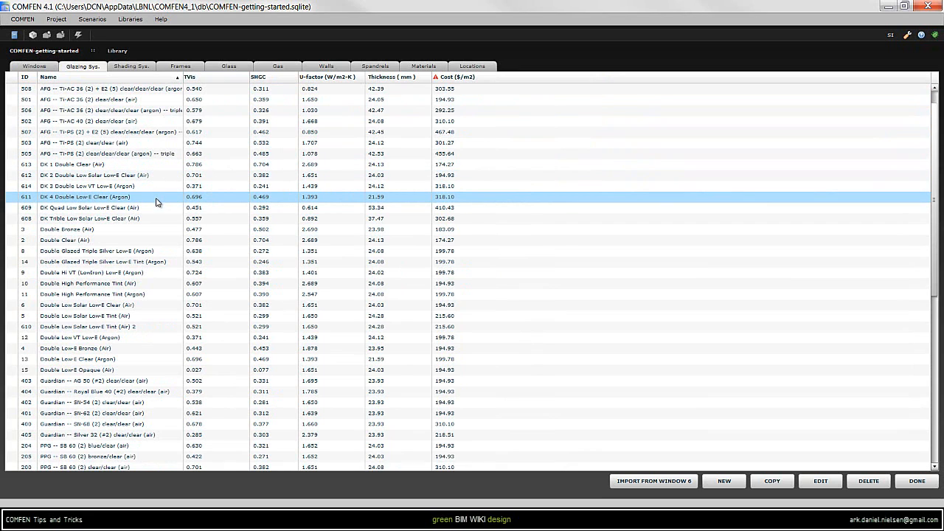
Return to the window layouts, browse the Frames library, then show the Locations library.
click(34, 67)
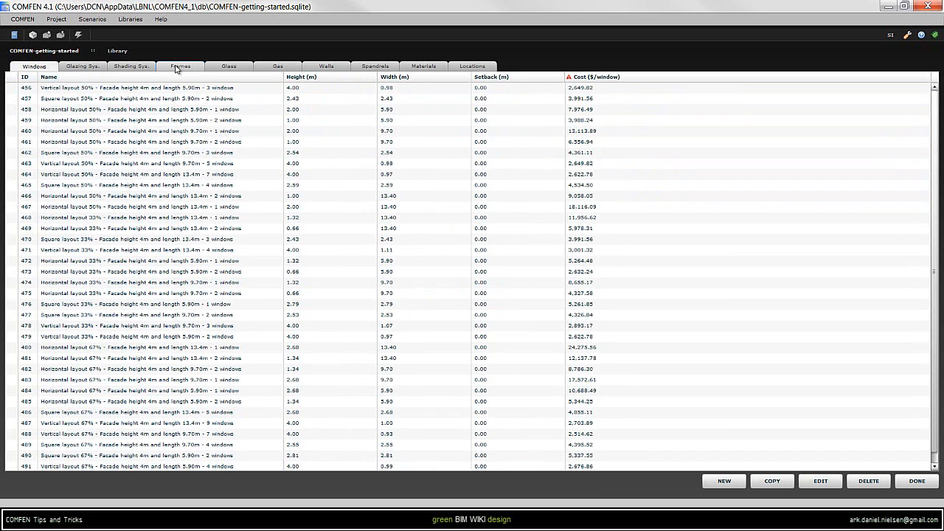
click(181, 65)
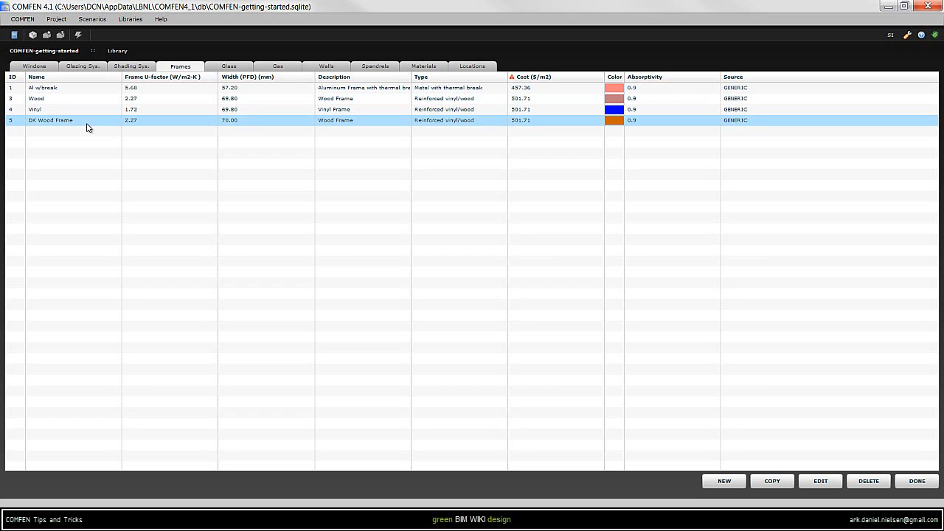
click(472, 66)
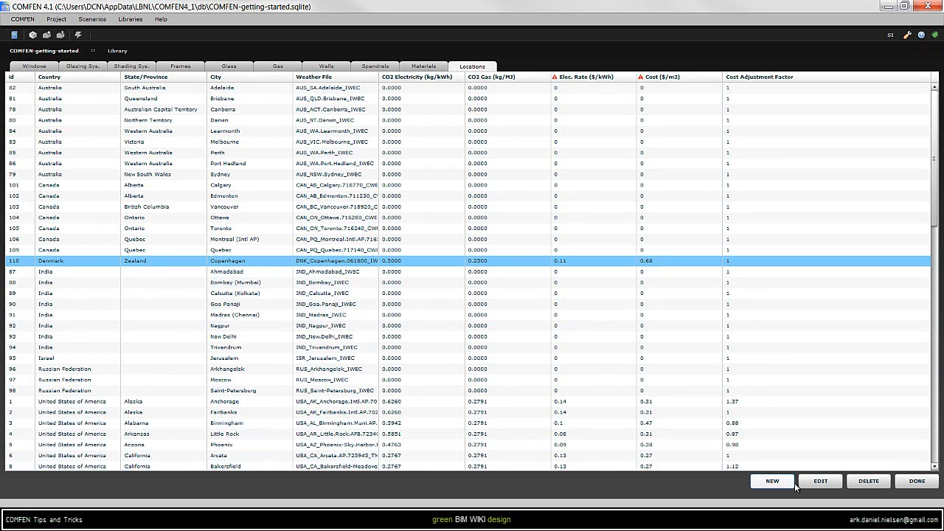
Assign DNK_Copenhagen.061800_IWEC.epw to the Copenhagen location, save, and return to the project.
click(819, 481)
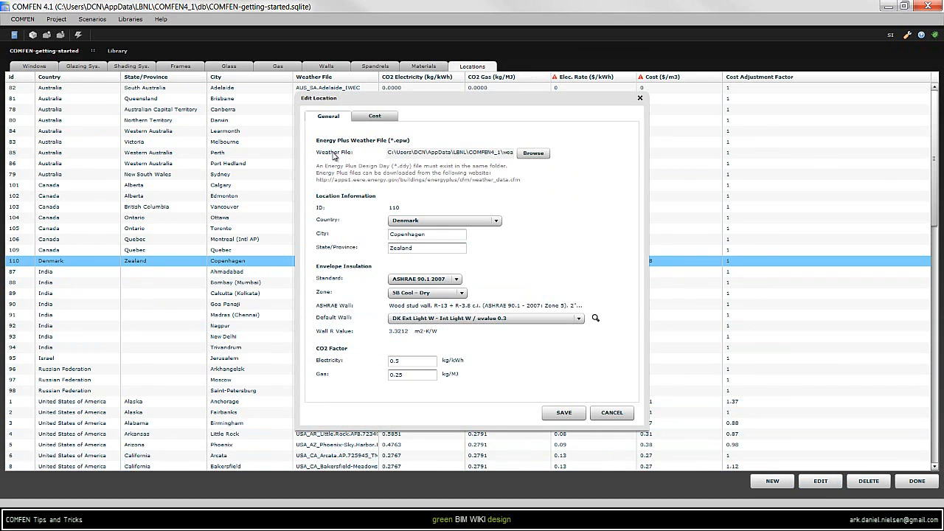
click(533, 153)
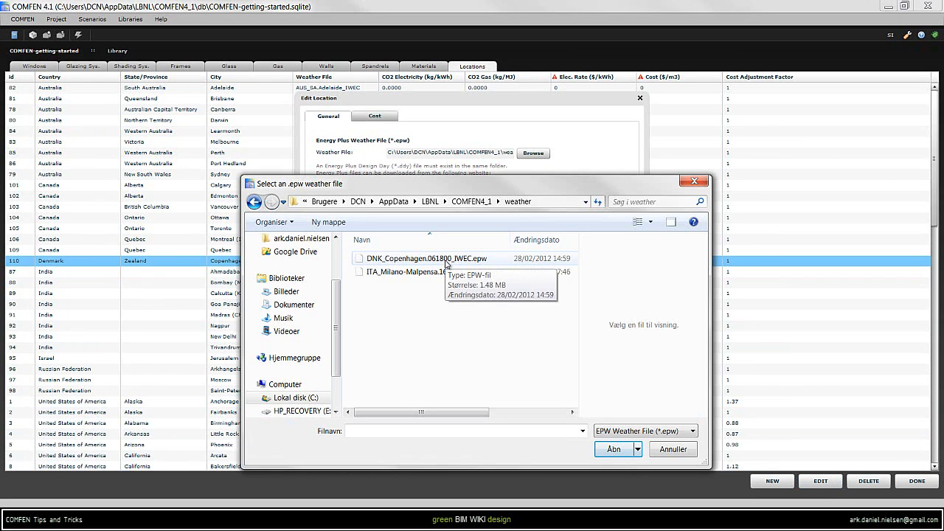
click(425, 258)
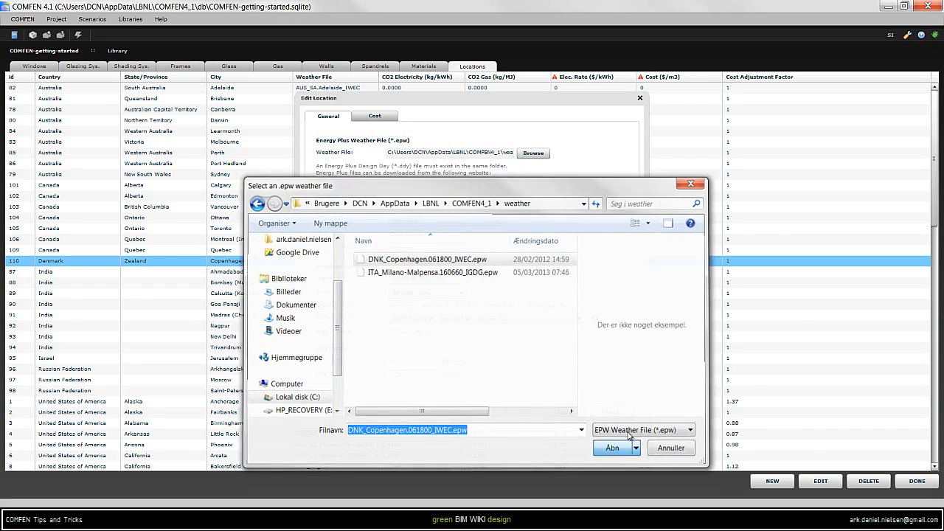
click(611, 447)
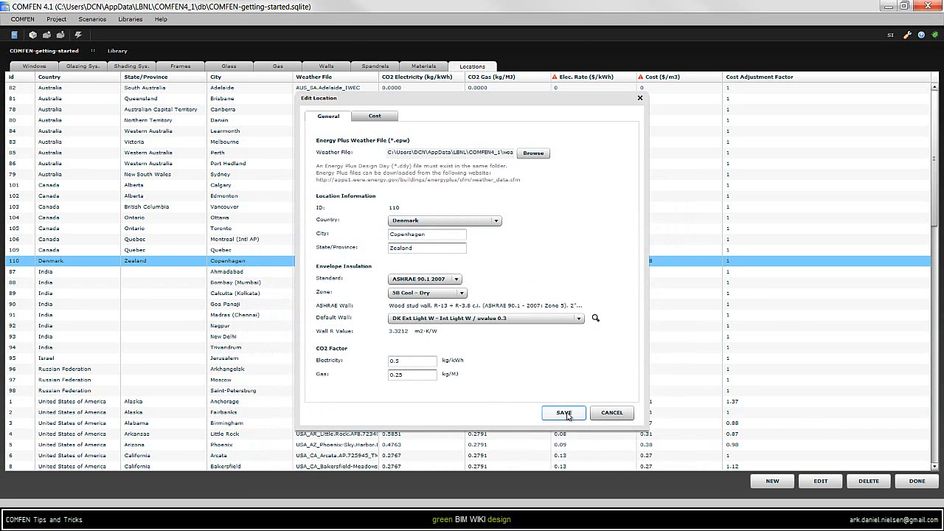
click(563, 412)
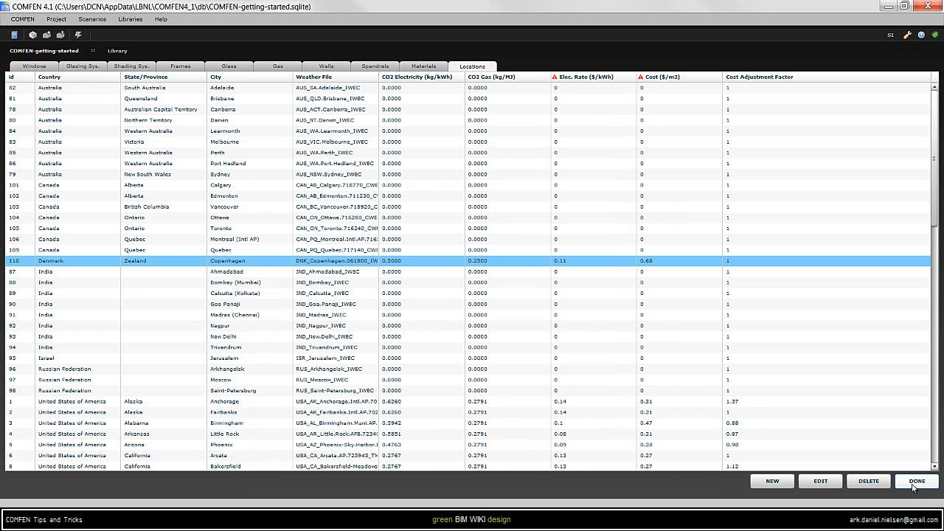
click(917, 481)
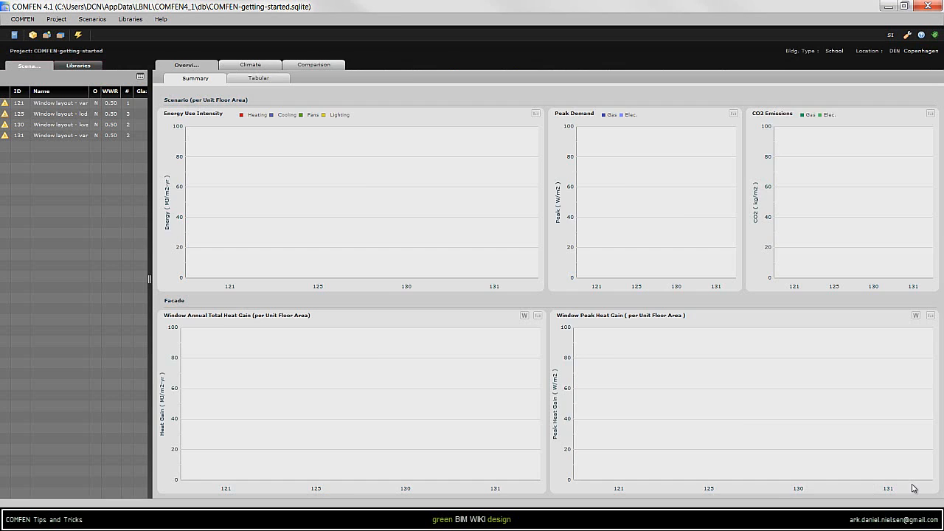
click(250, 65)
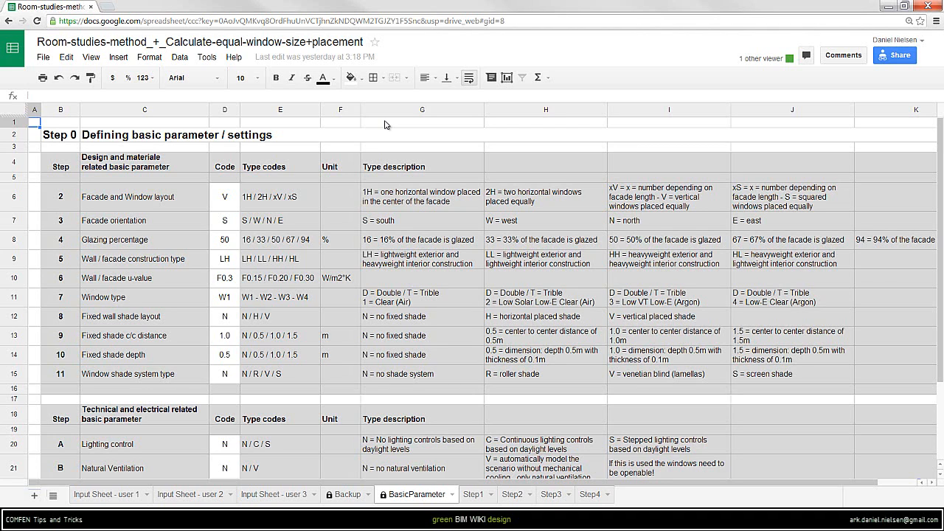
mouse_move(80, 144)
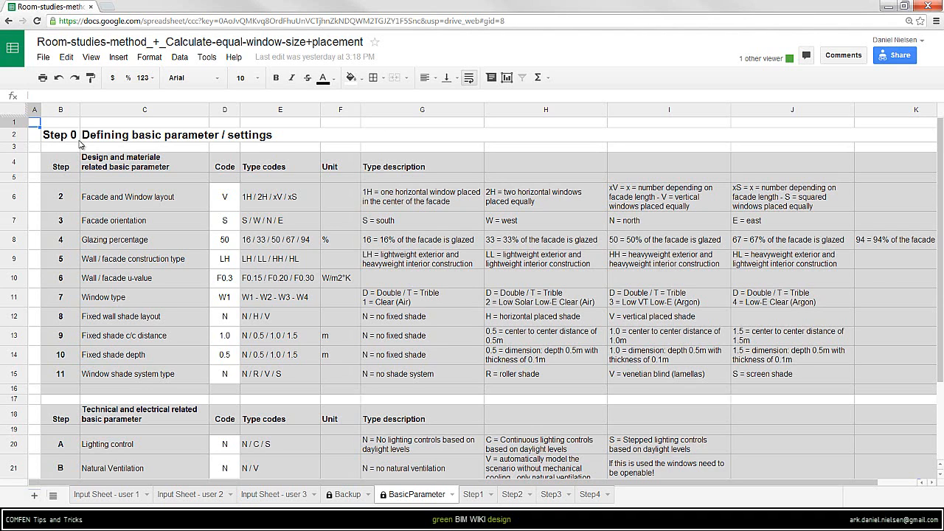
Review the facade layout, facade orientation and glazing percentage cells on BasicParameter.
click(143, 197)
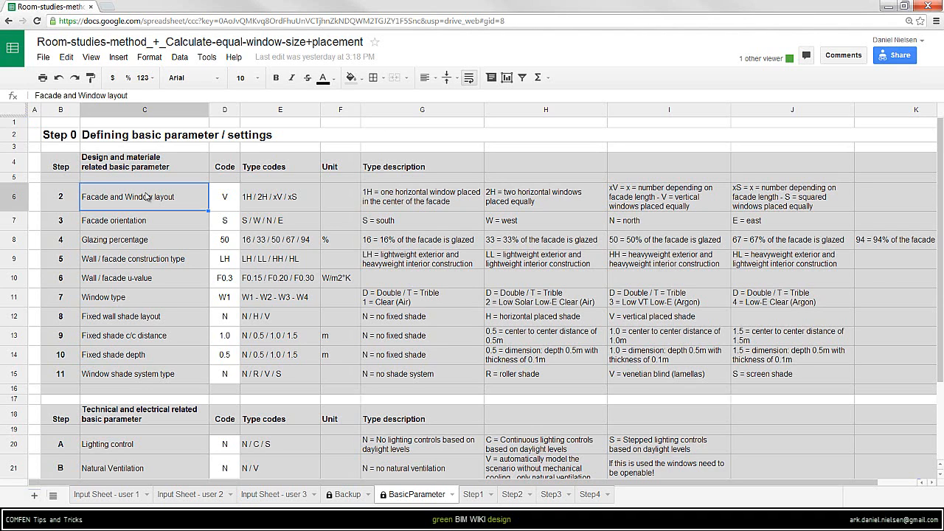
click(143, 220)
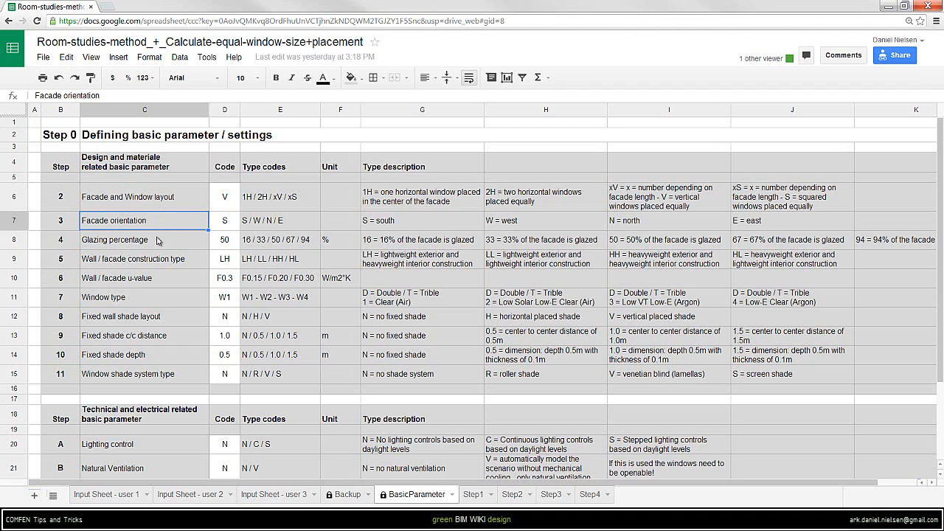
click(144, 240)
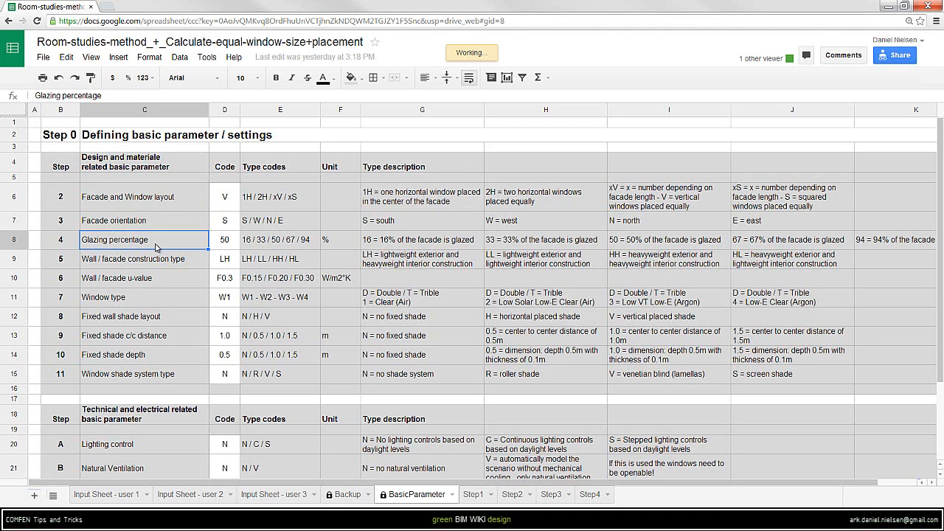
mouse_move(150, 349)
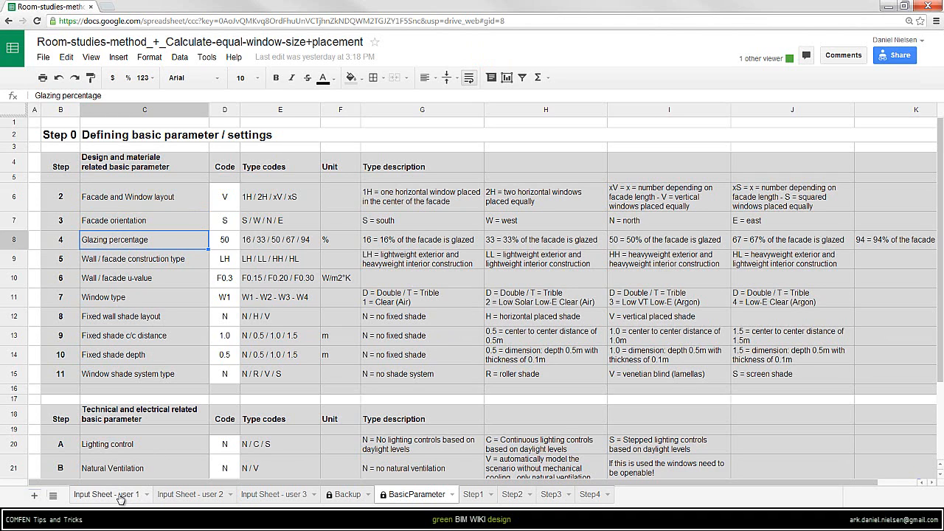
On Input Sheet - user 1, set the wall to window ratio to 50.
click(107, 494)
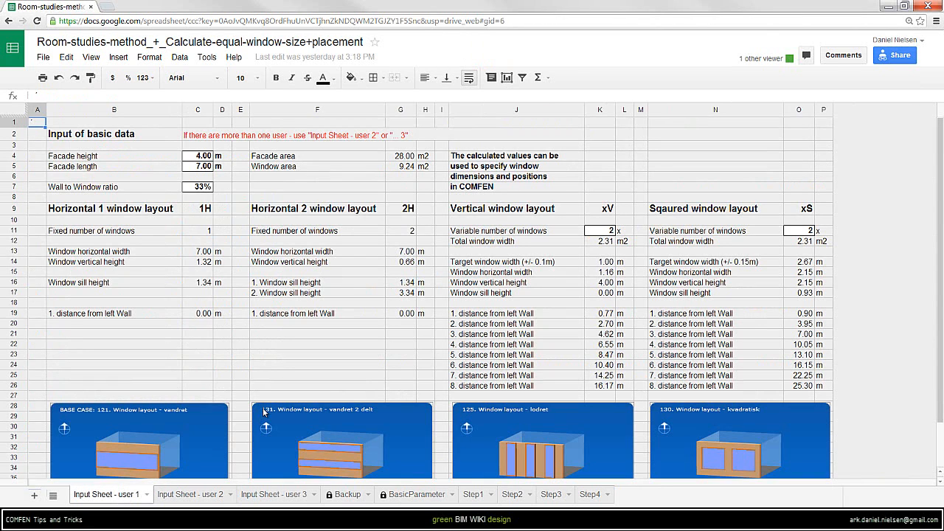
mouse_move(165, 178)
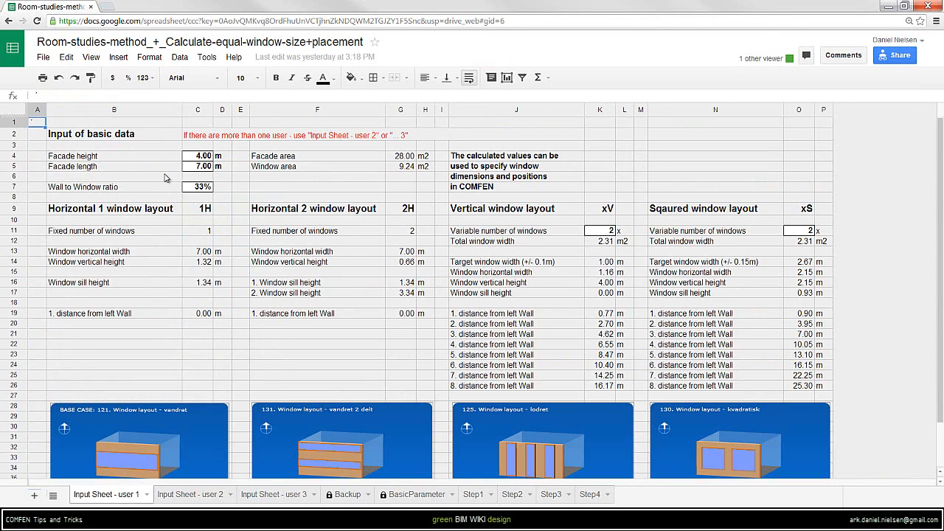
mouse_move(536, 459)
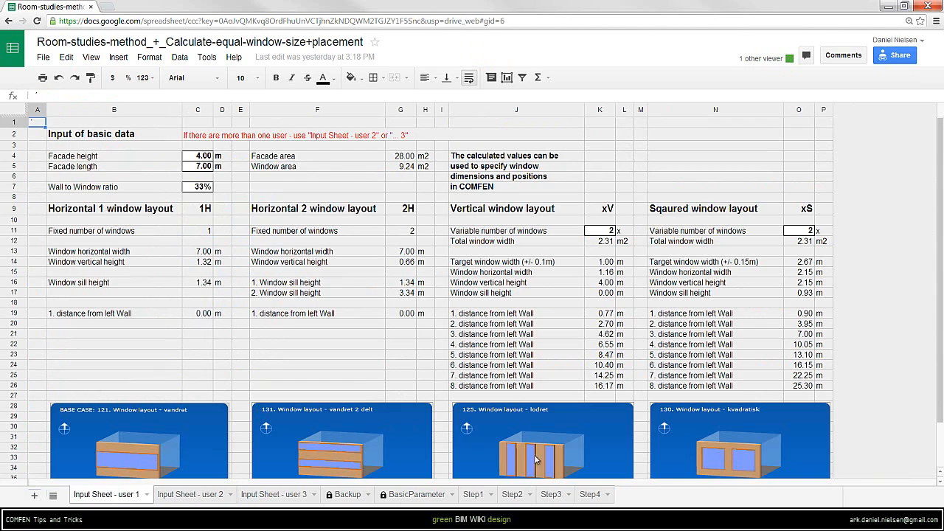
mouse_move(190, 152)
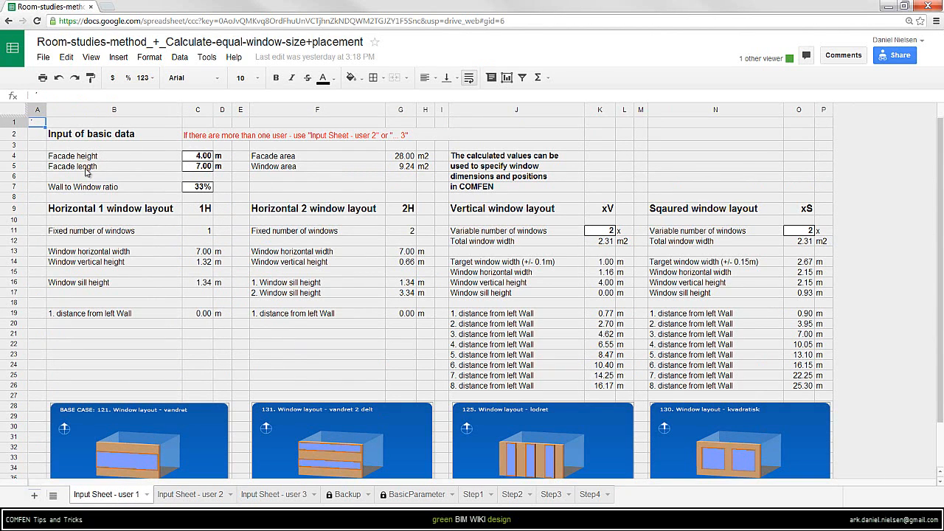
mouse_move(67, 193)
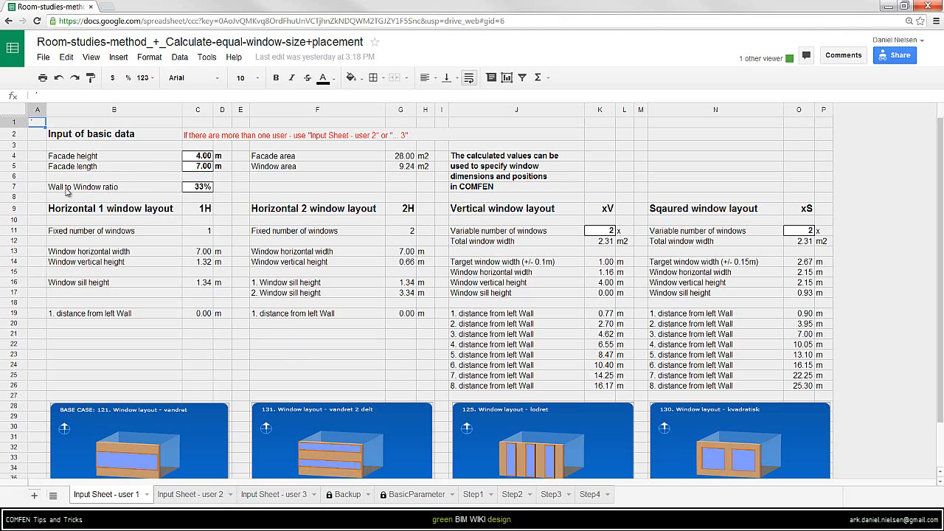
click(198, 187)
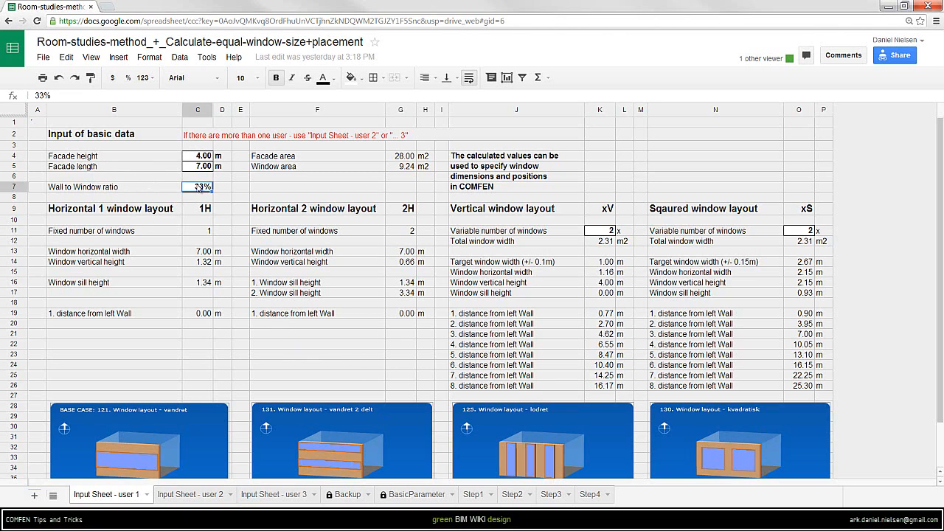
text(50%)
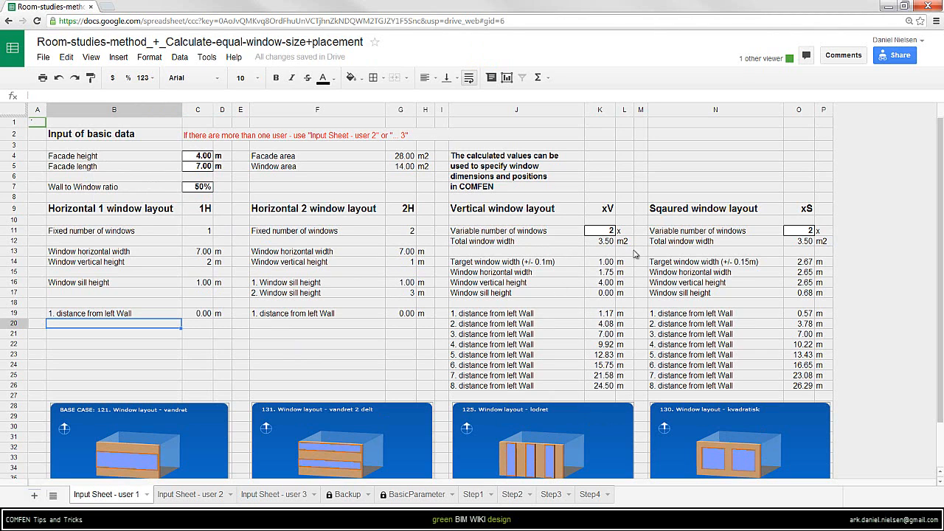
Set the variable number of vertical windows to 5, then change it to 4.
click(599, 261)
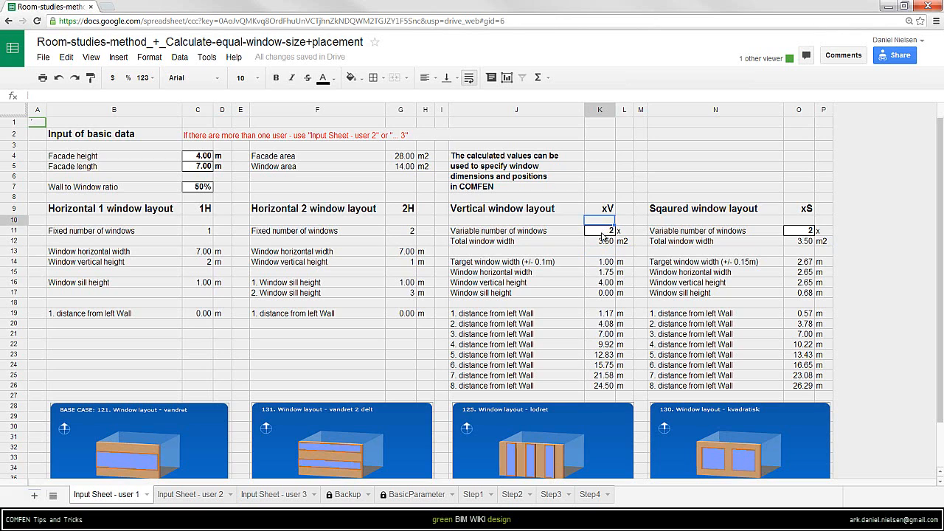
text(5)
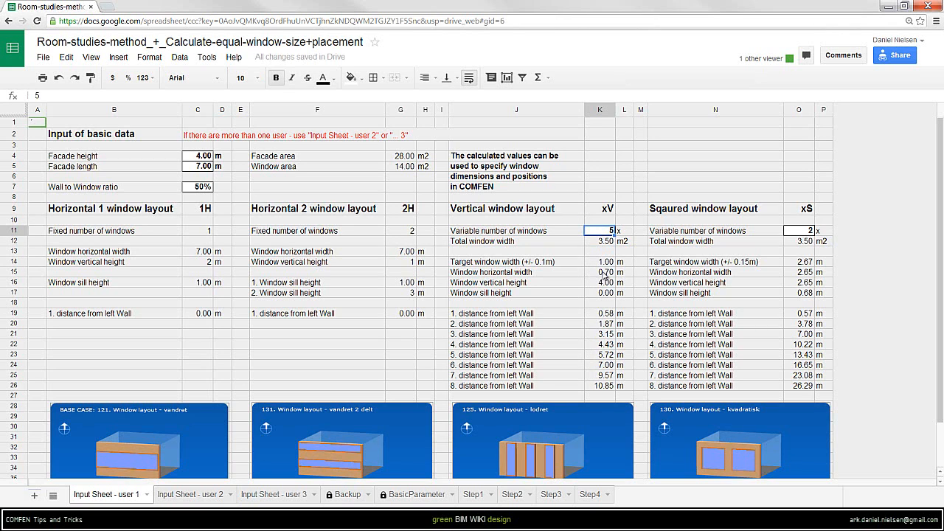
mouse_move(605, 268)
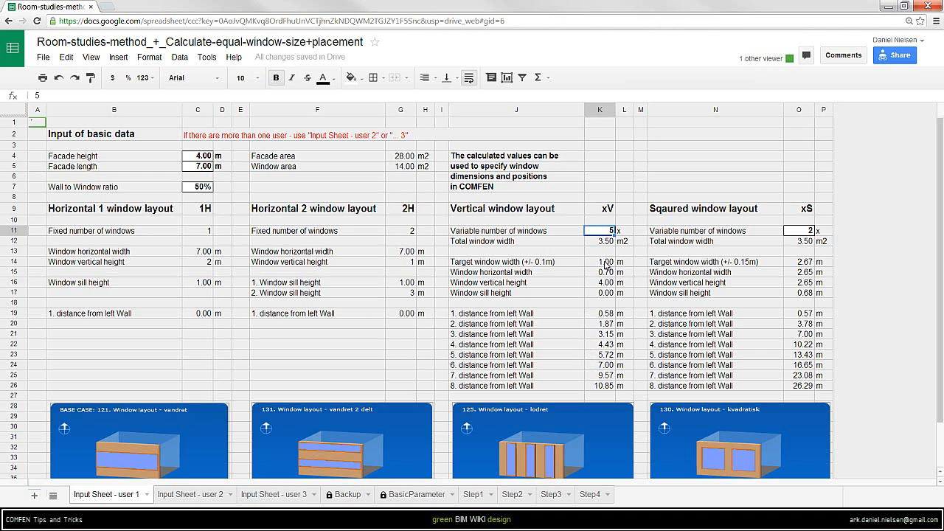
text(4)
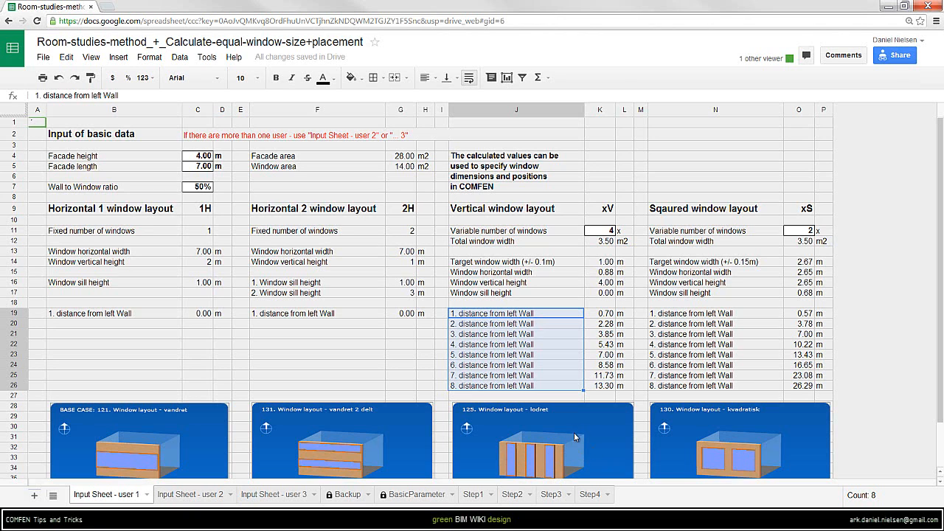
mouse_move(615, 323)
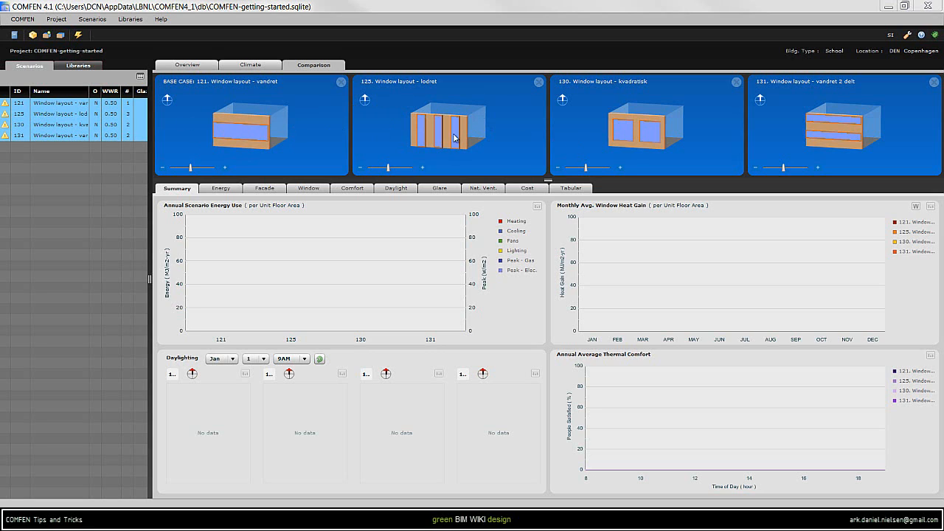
mouse_move(334, 86)
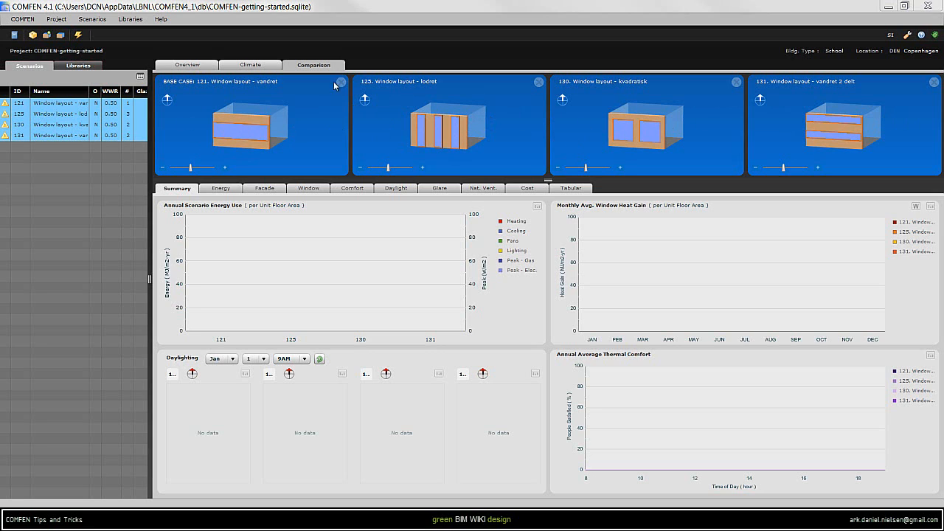
mouse_move(287, 64)
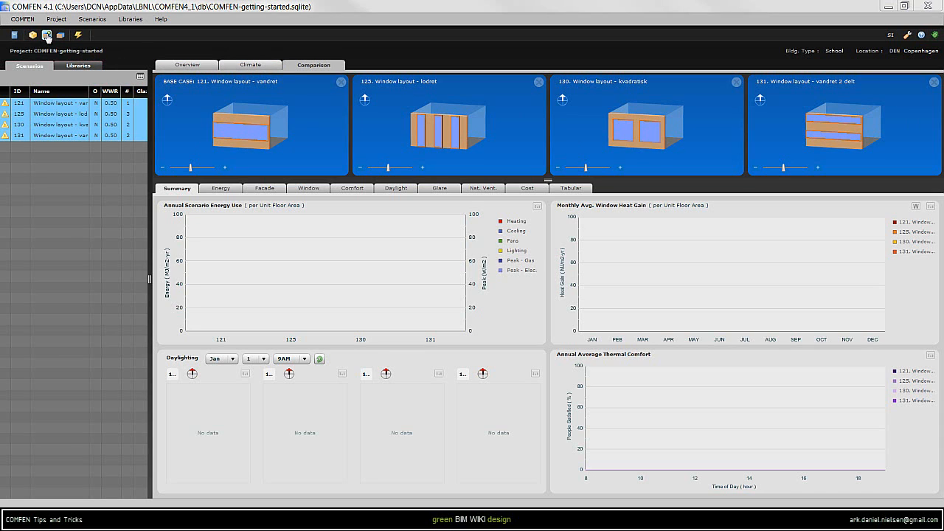
Create scenario 'test' with room height 5, width 8 and depth 5.
click(46, 35)
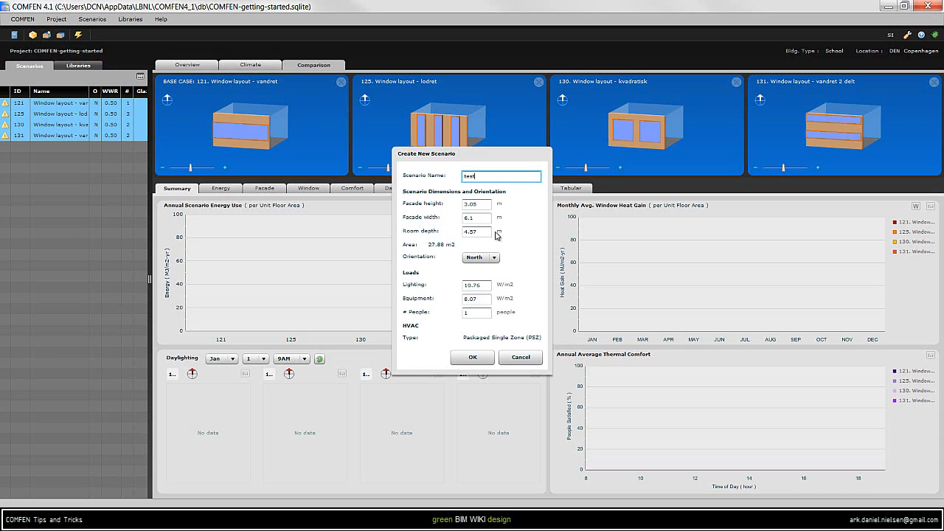
click(475, 204)
text(5)
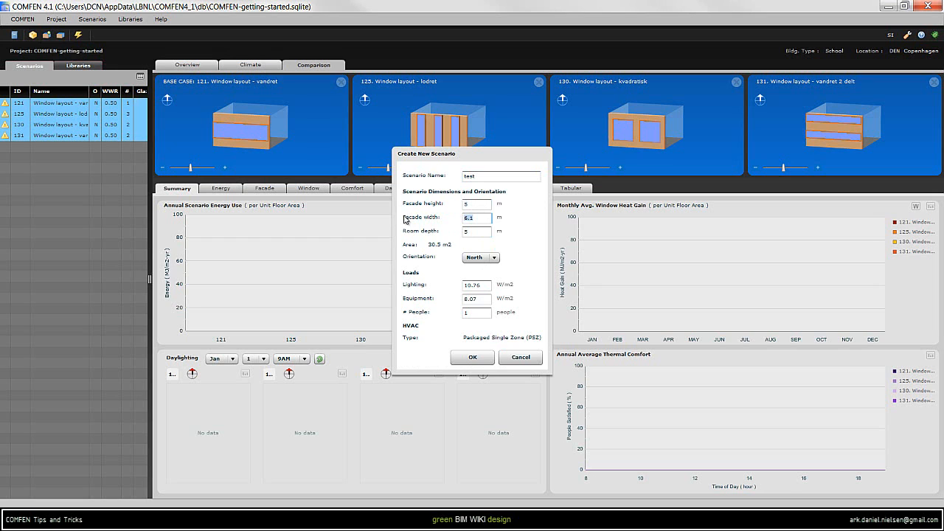
click(472, 357)
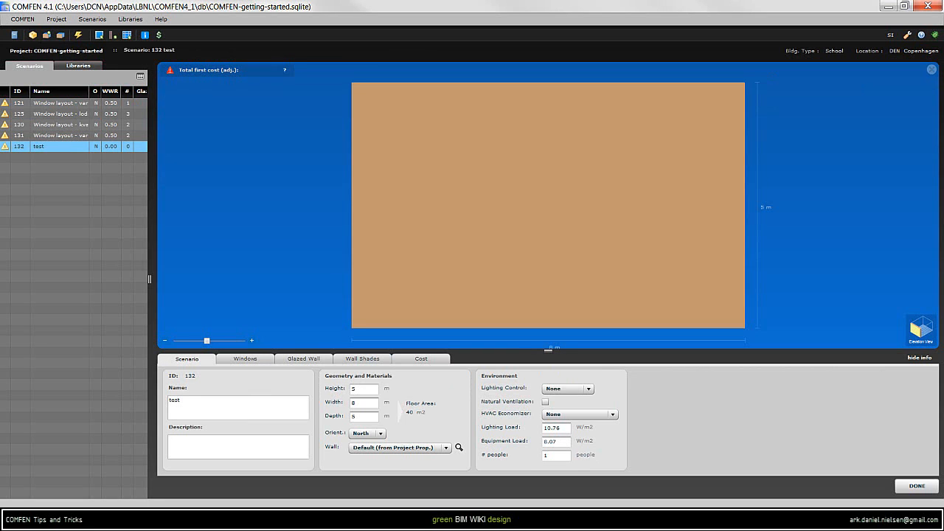
mouse_move(454, 112)
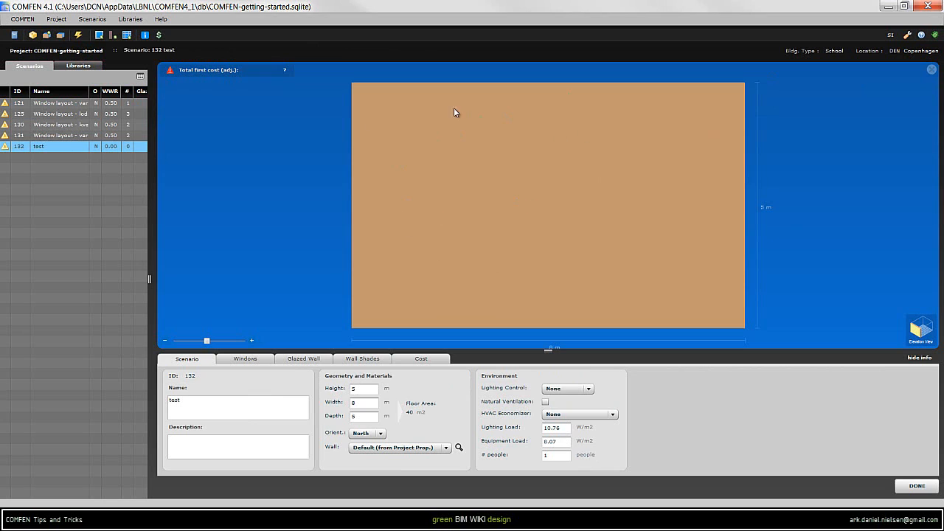
mouse_move(275, 132)
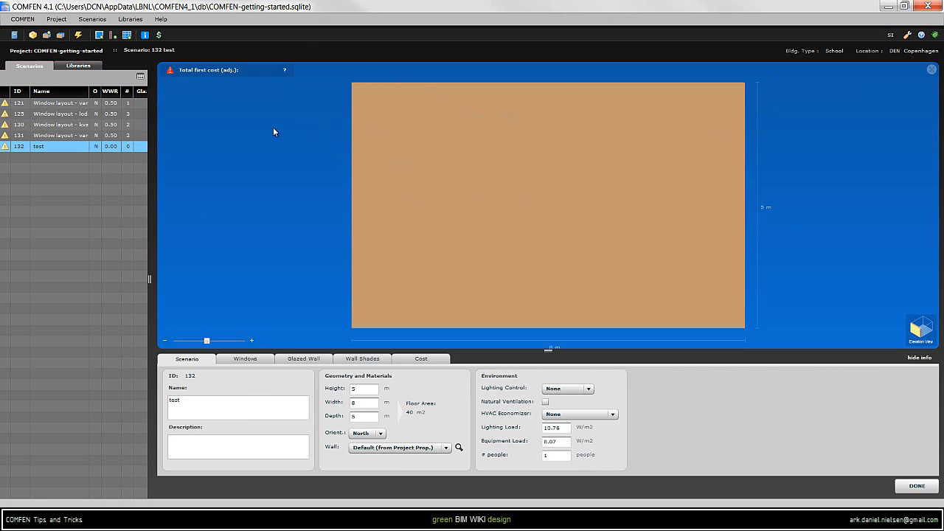
Place the 'Vertical layout 50% - Facade height 4m' library window on the test facade.
click(78, 66)
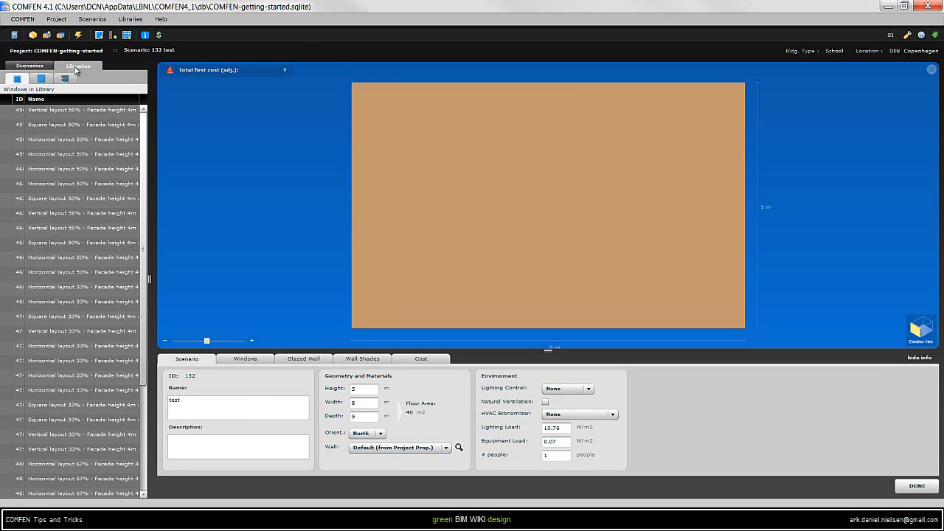
click(74, 286)
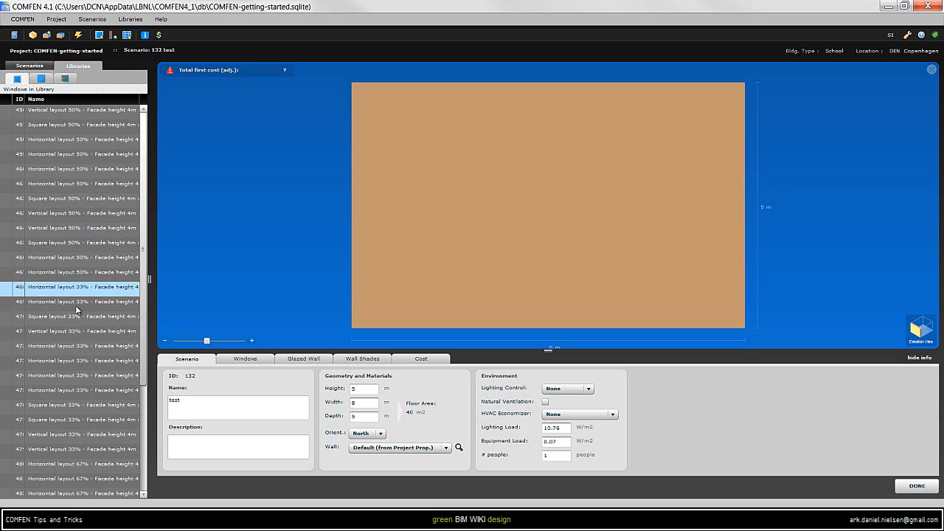
click(81, 109)
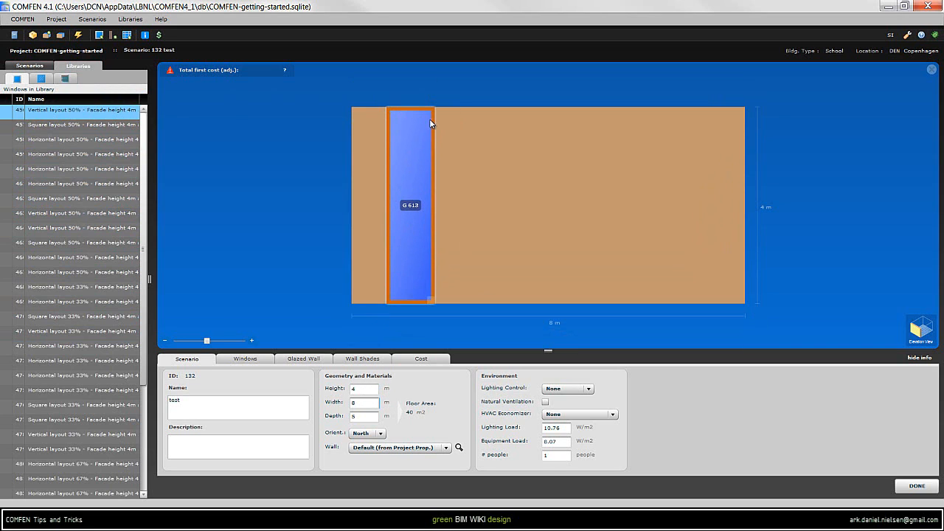
Add two more vertical 50% library windows to the facade and set height to 5.9.
click(74, 317)
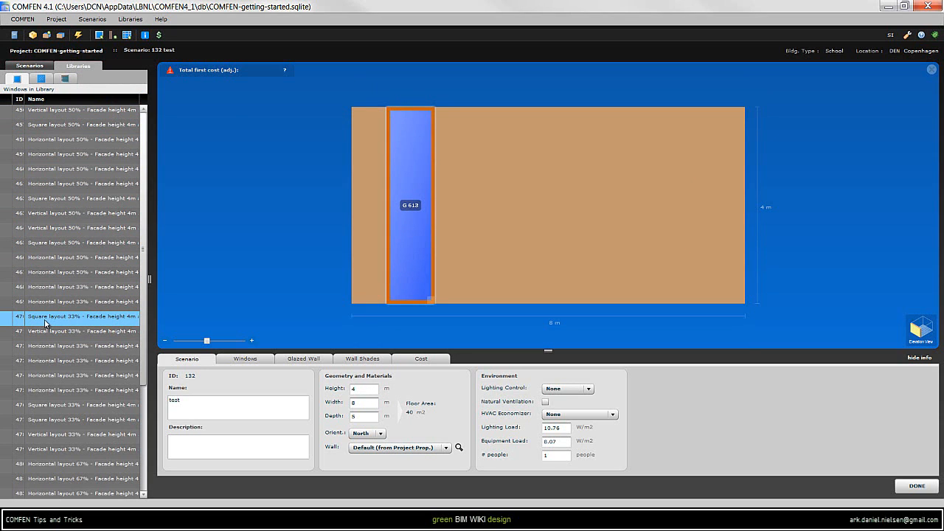
mouse_move(405, 117)
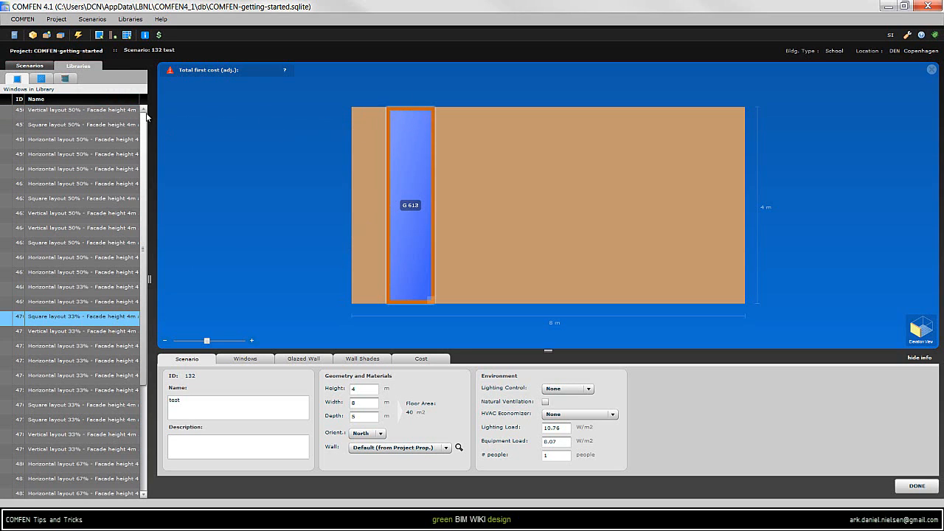
click(81, 110)
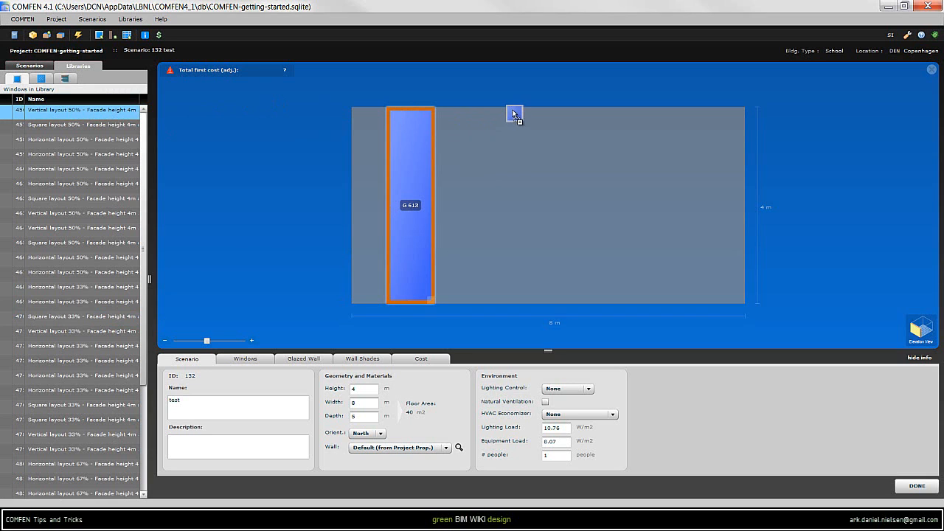
click(514, 115)
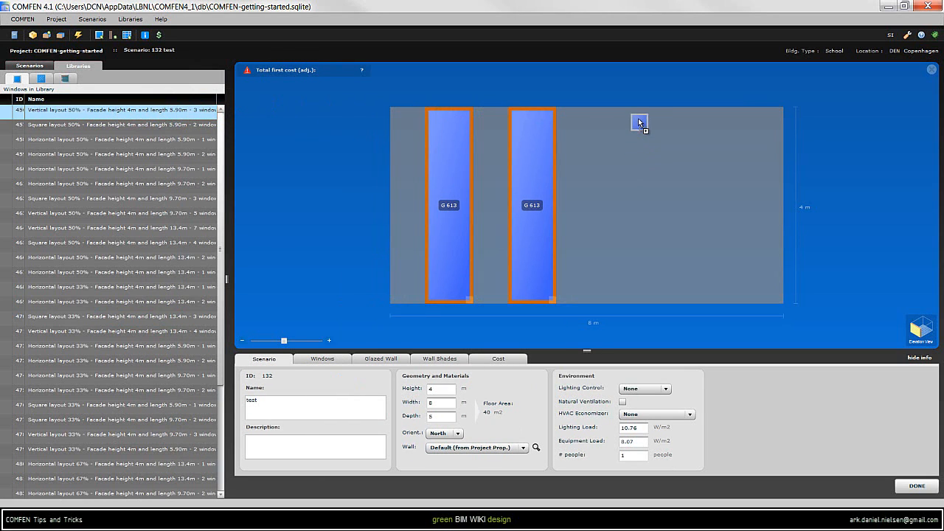
click(639, 123)
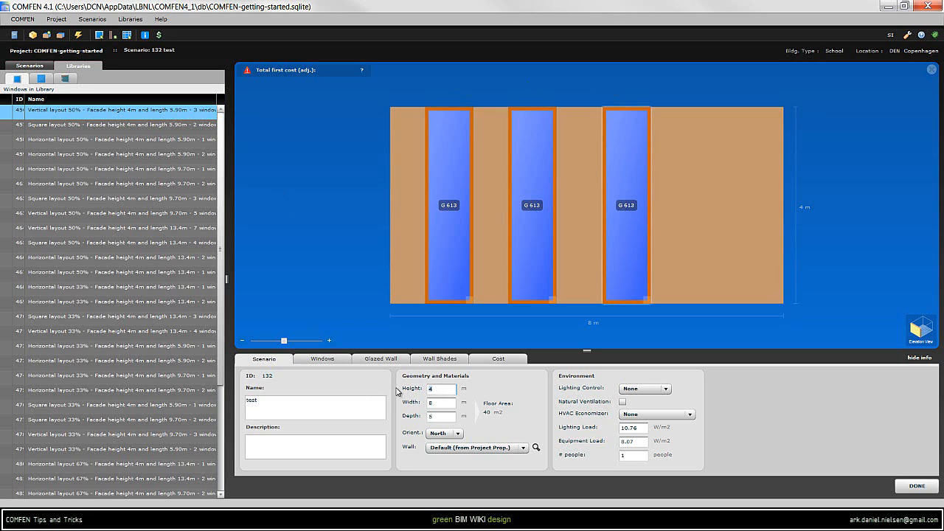
text(5.9)
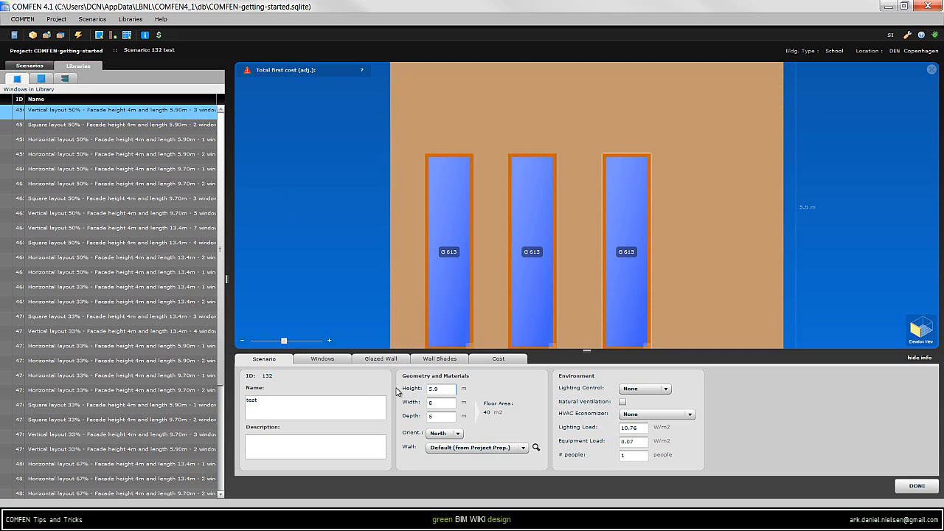